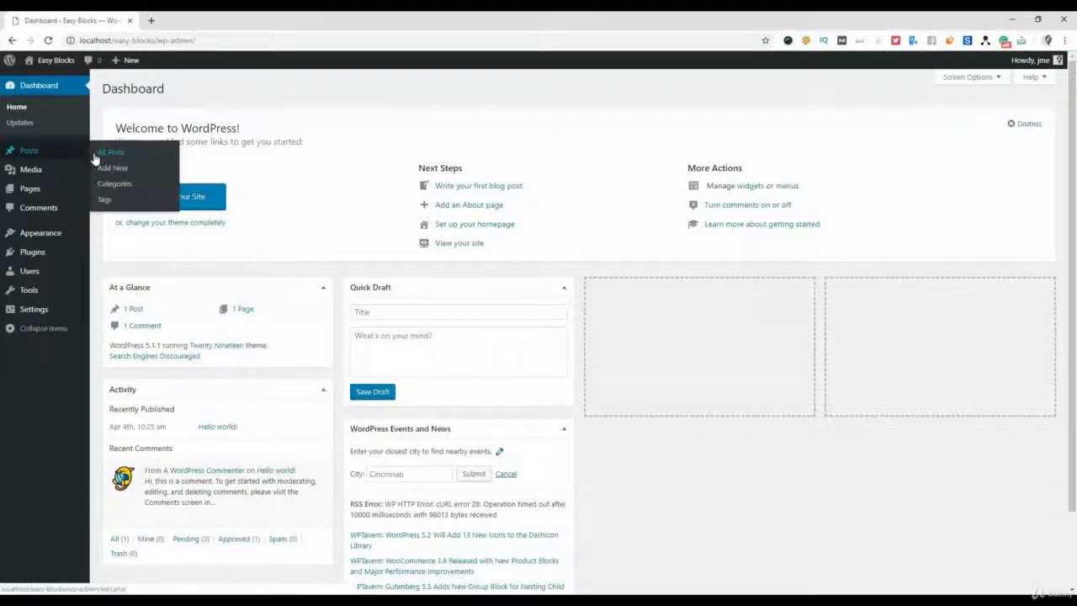
mouse_move(30, 188)
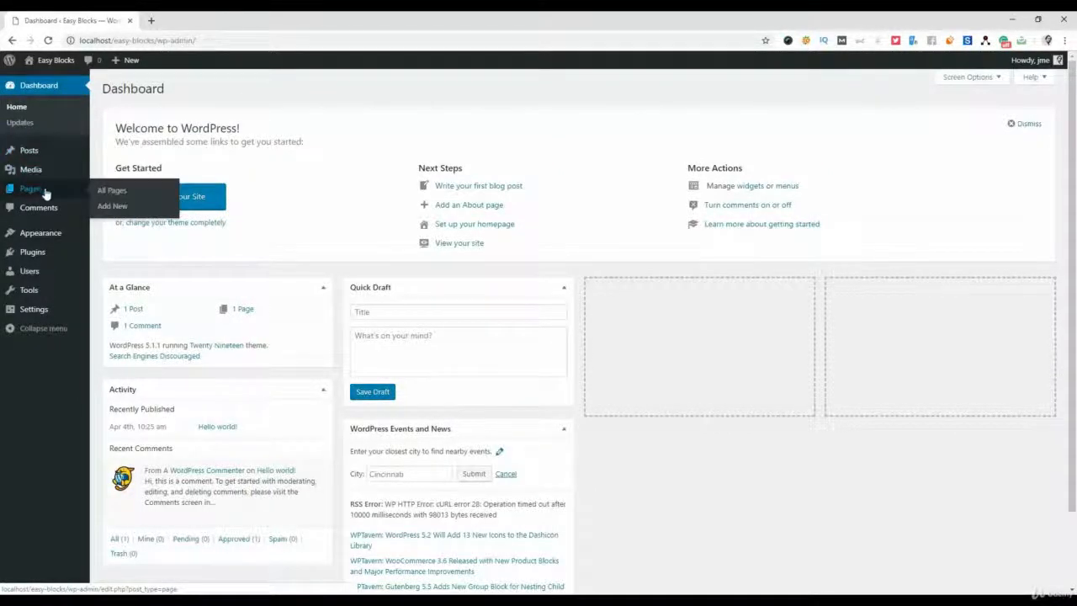
Start a new blank page from Pages > Add New in the admin menu
left_click(113, 205)
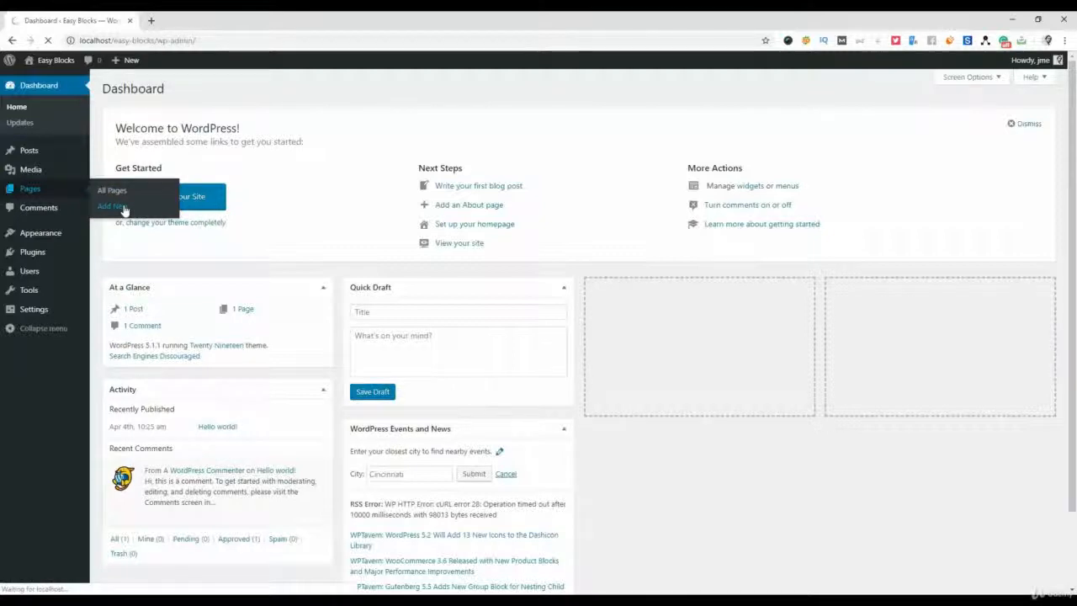
left_click(111, 205)
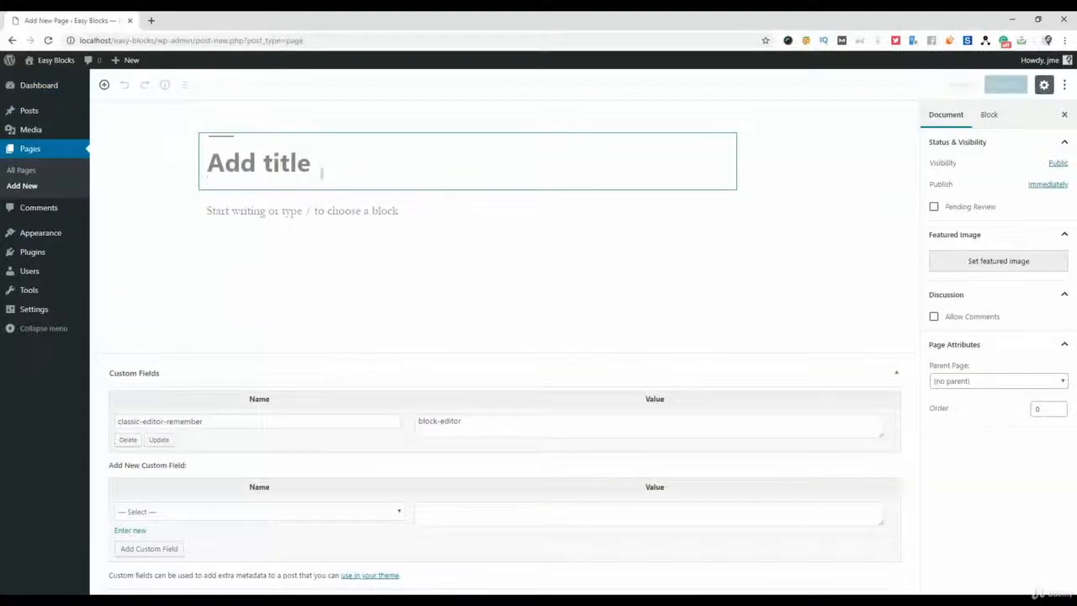
mouse_move(265, 121)
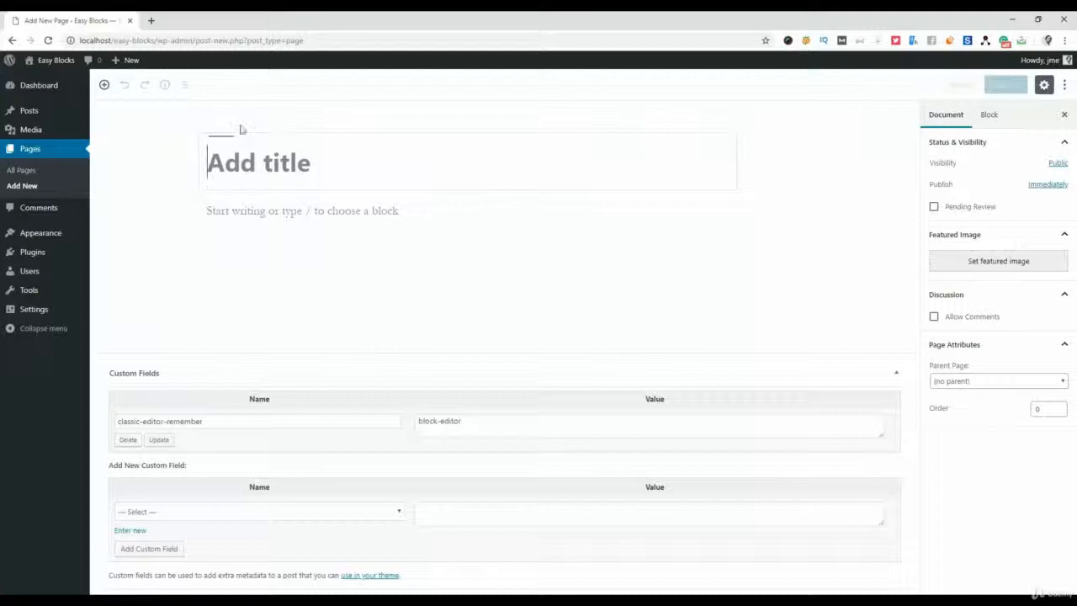
mouse_move(151, 96)
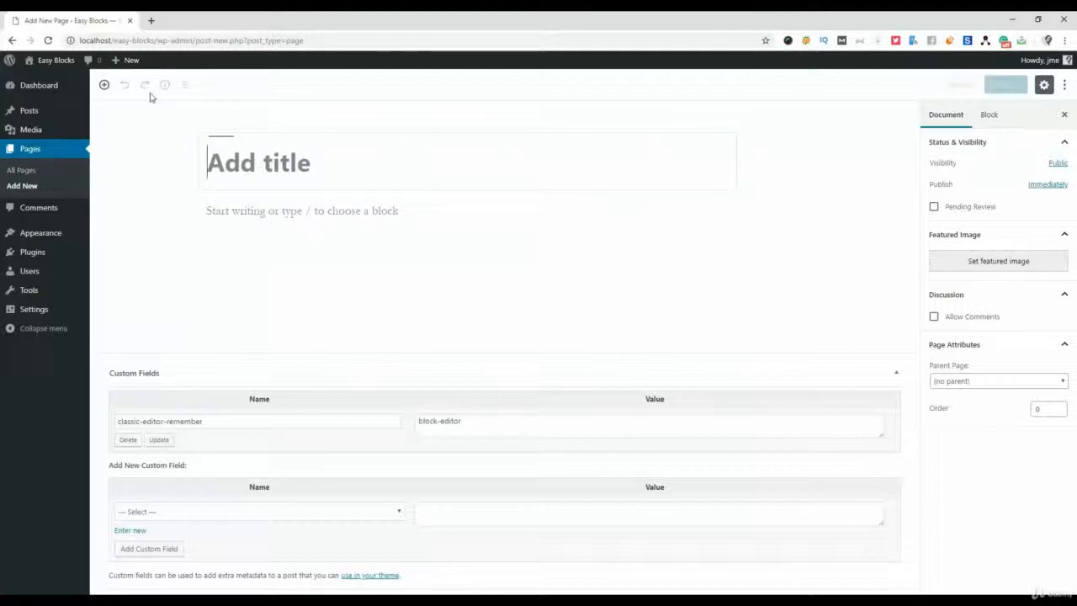
mouse_move(105, 84)
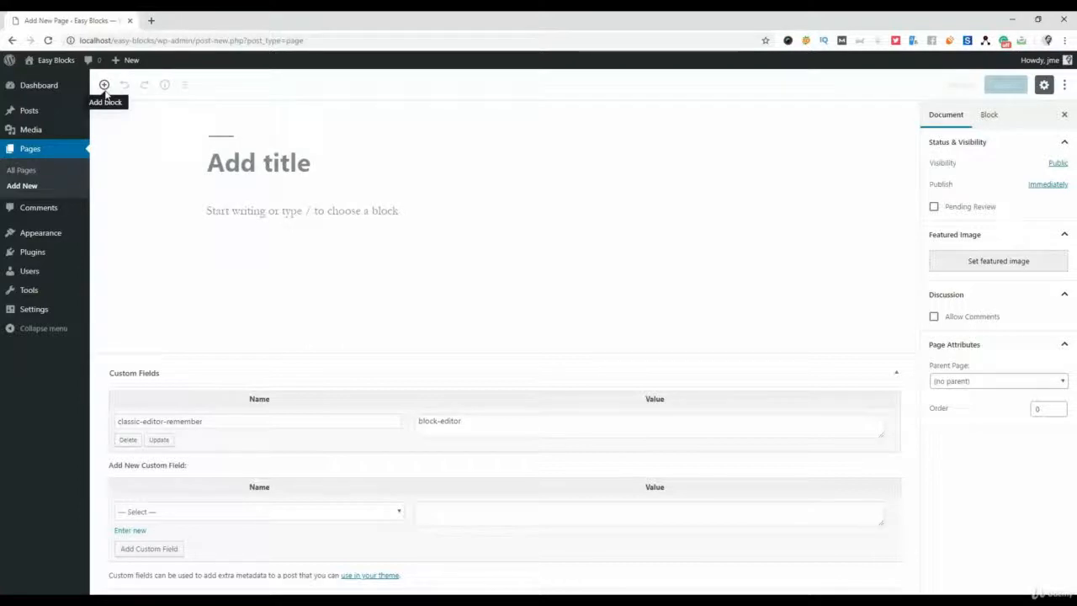
Add an empty paragraph block via the inserter, then undo and redo it with Ctrl+Z / Ctrl+Shift+Z
left_click(105, 85)
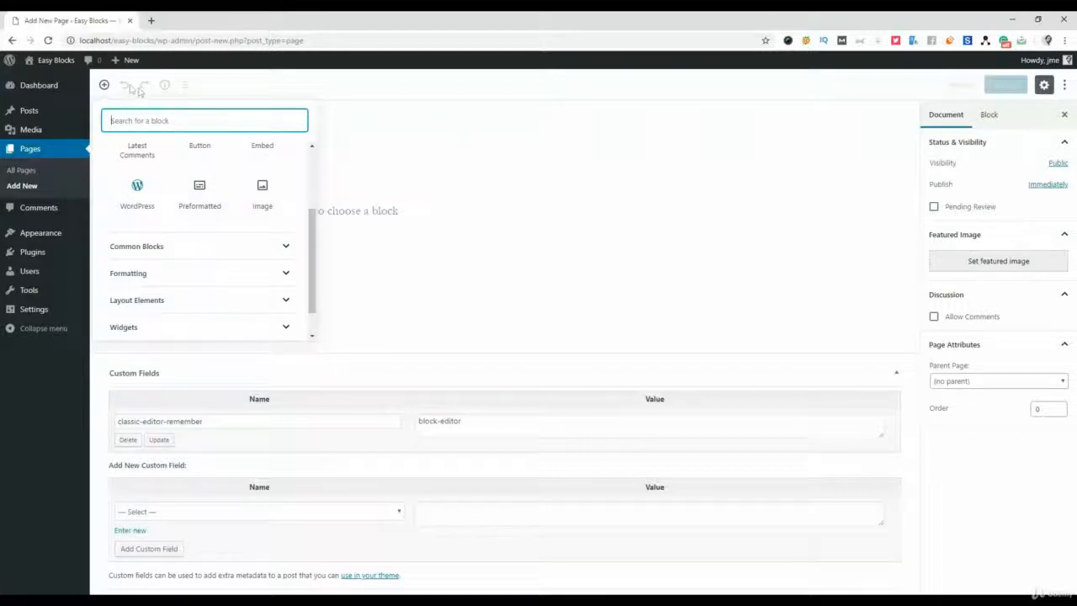
mouse_move(145, 84)
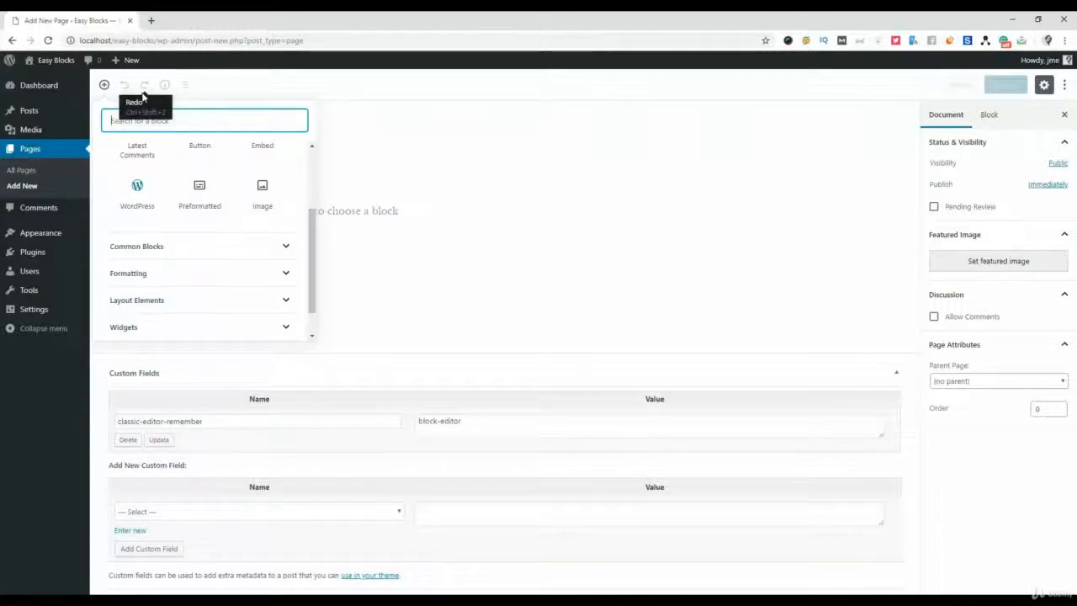
mouse_move(212, 204)
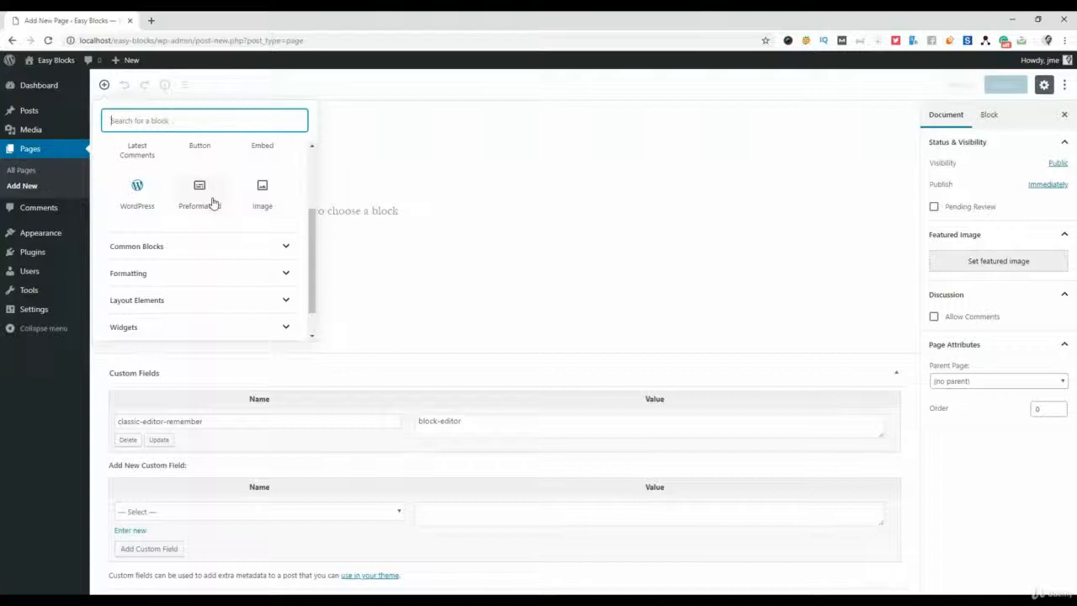
key("ctrl+z")
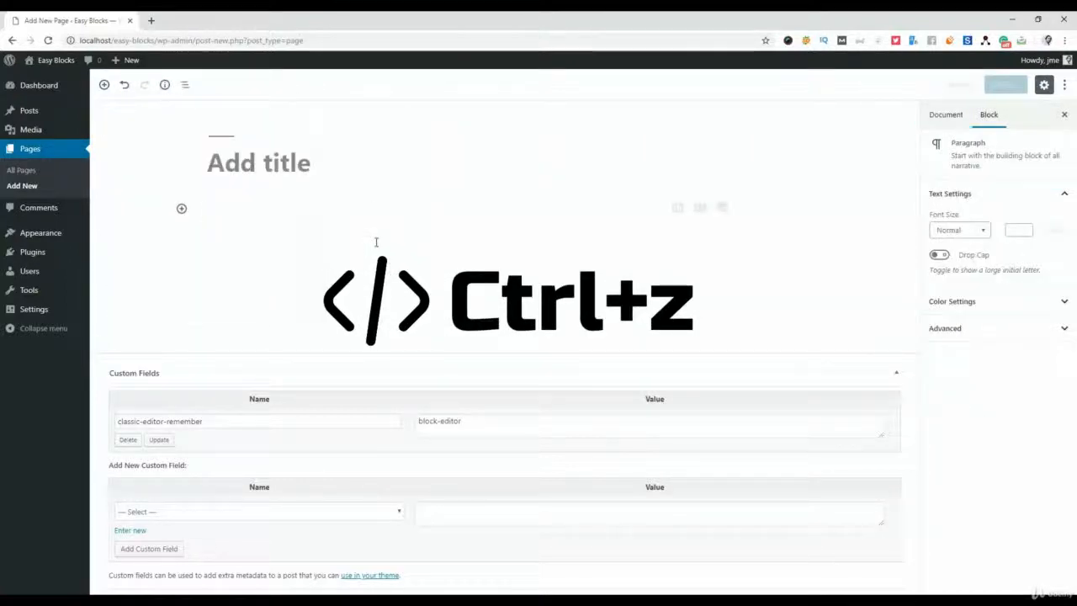
key("ctrl+shift+z")
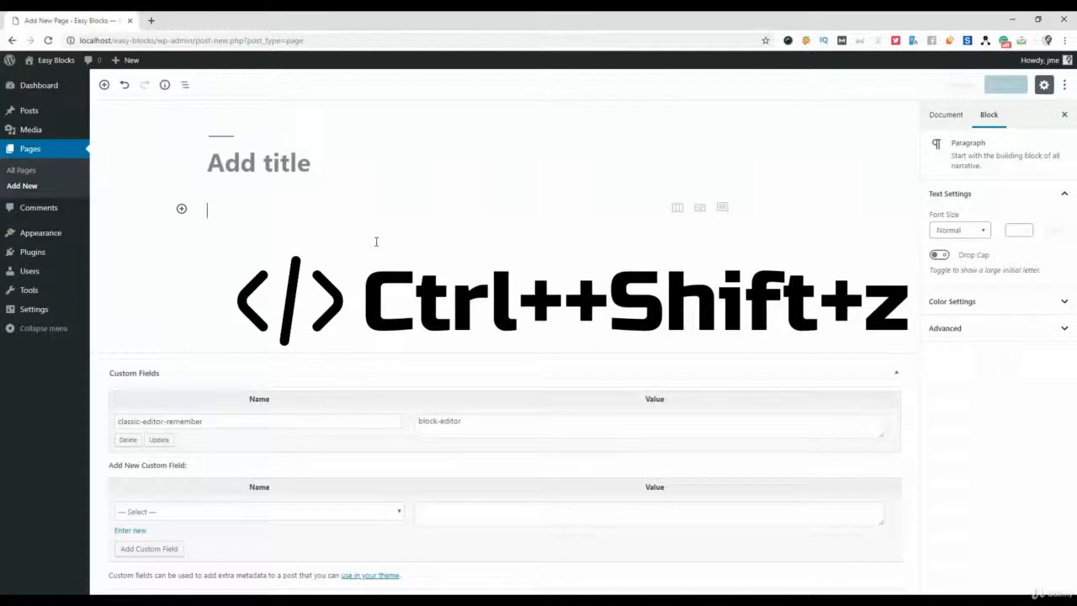
key("ctrl+shift+z")
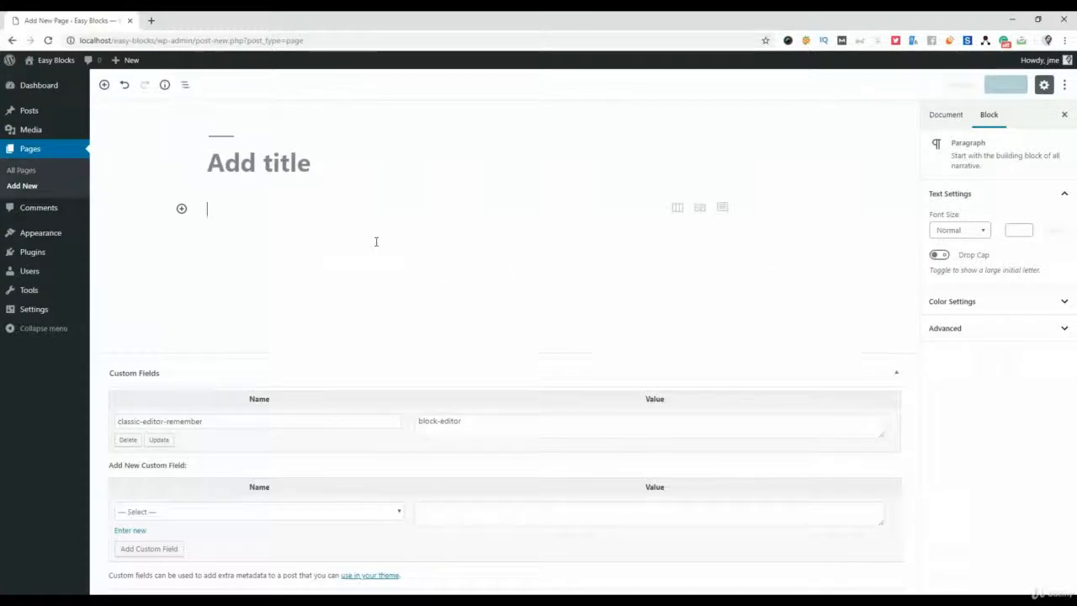
mouse_move(368, 252)
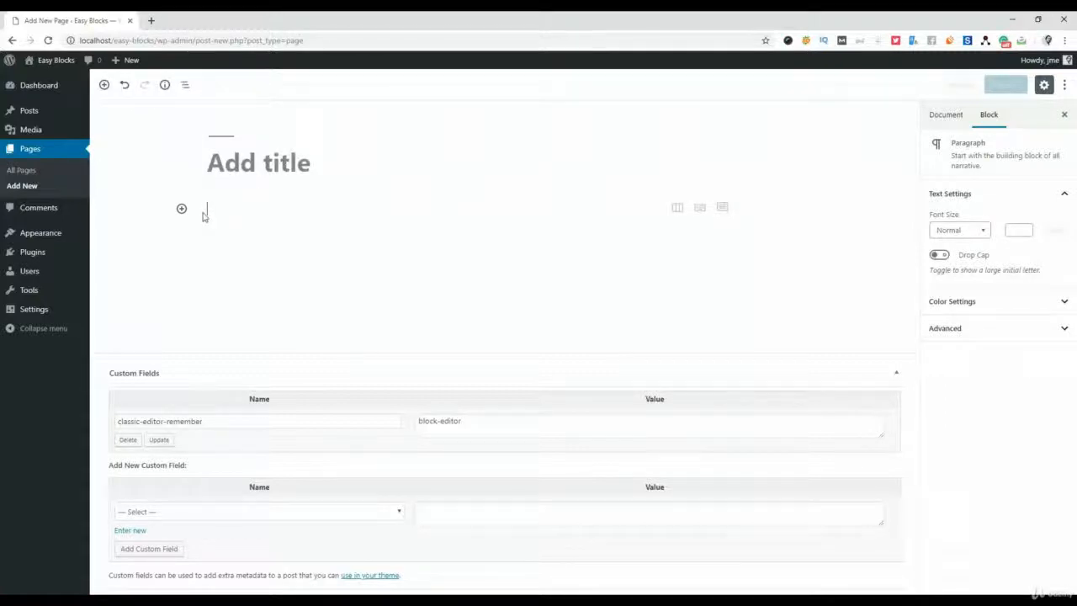
Title the page 'Test Page' and write the paragraph 'This is a Test Paragraph'
left_click(259, 162)
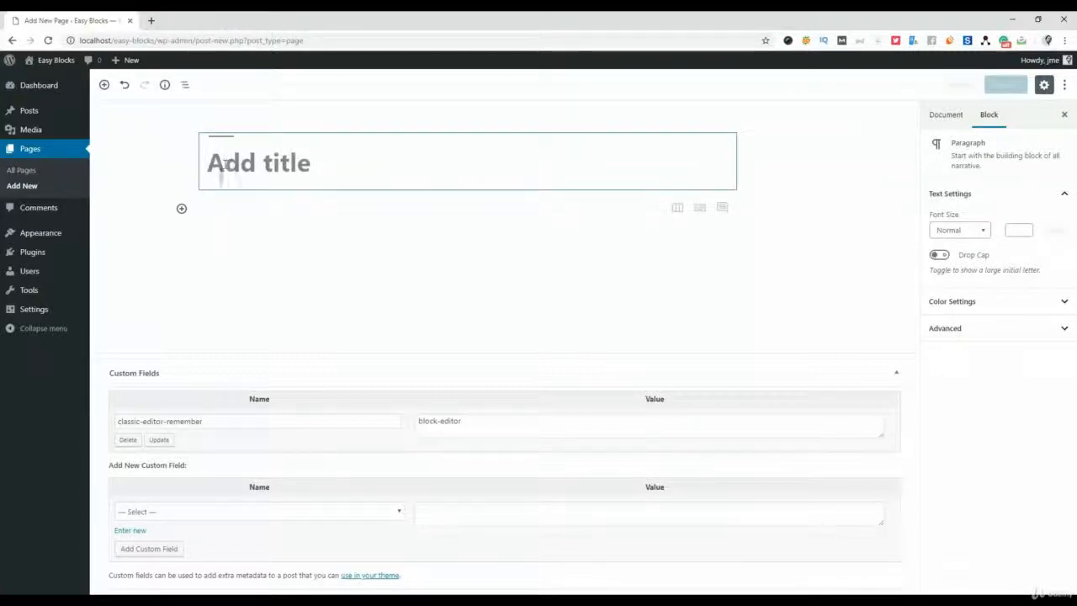
left_click(945, 115)
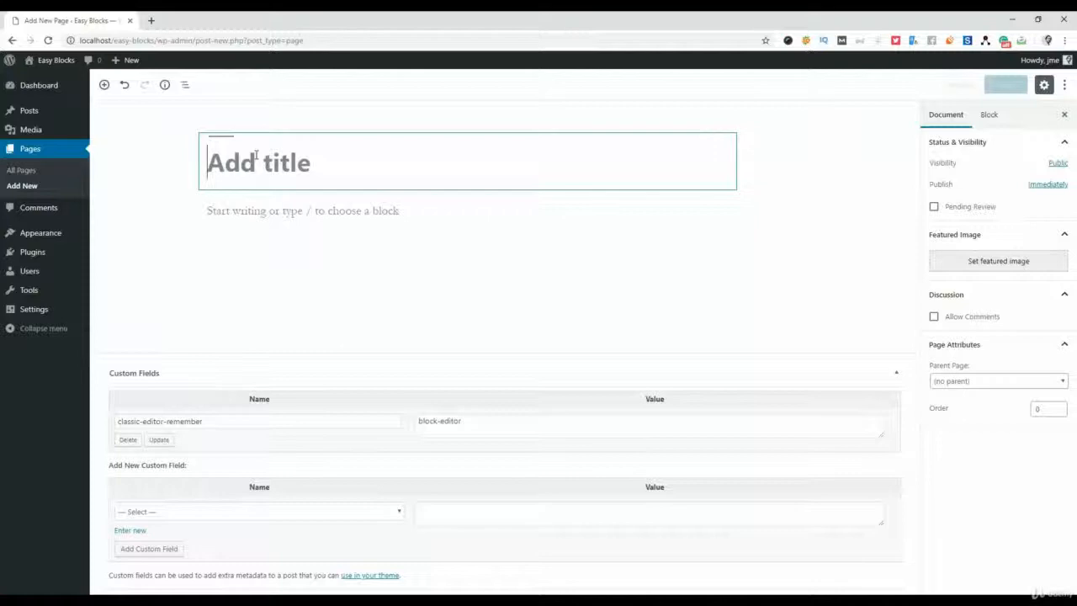
type("Test Page")
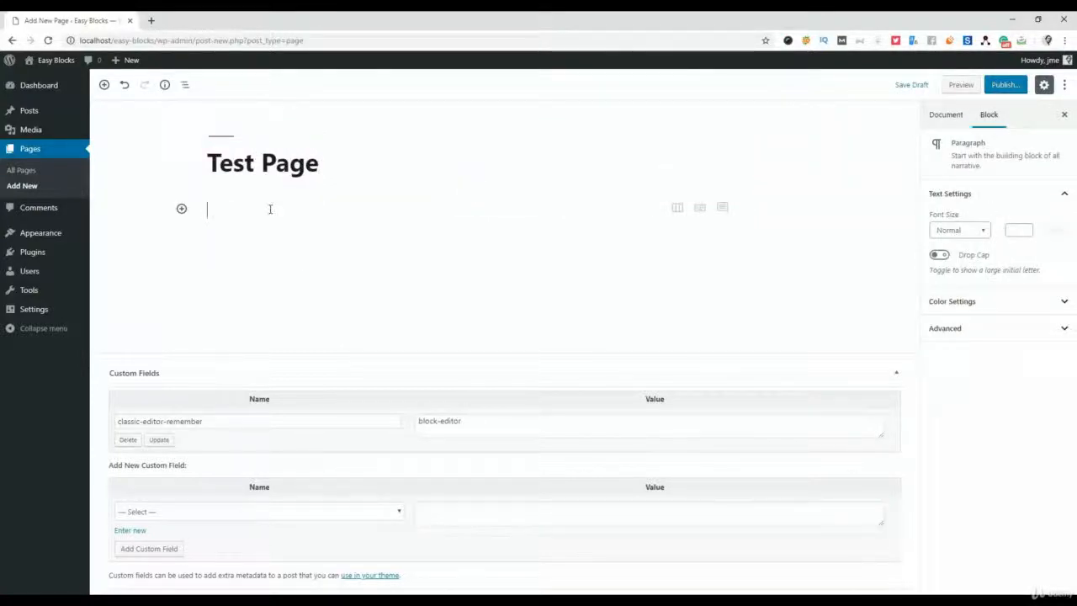
type("This is a Ti")
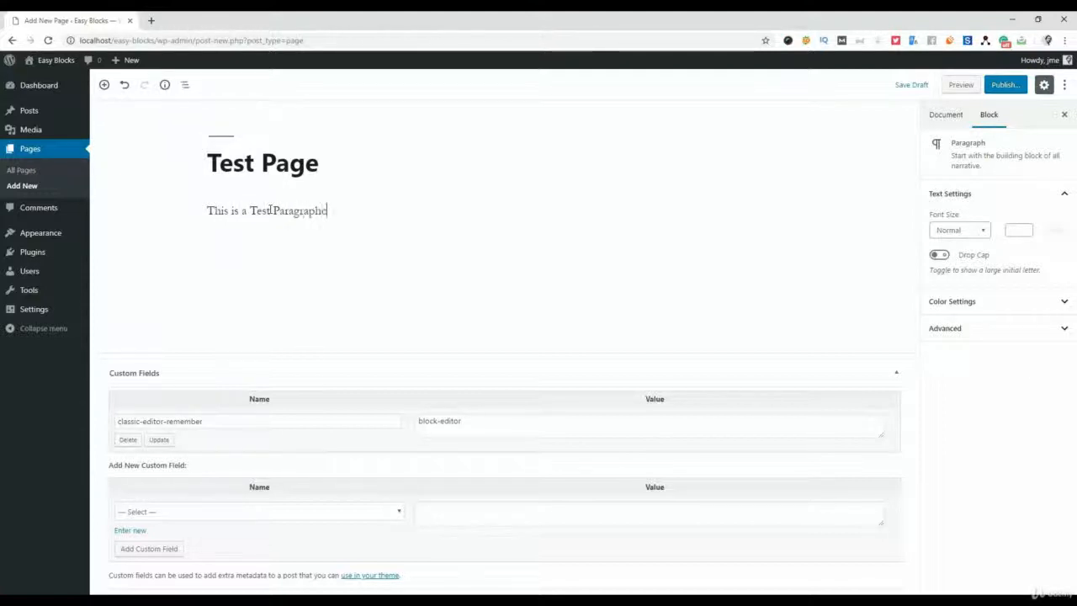
Try the Undo button and Ctrl+Z on the paragraph, leaving the text restored
left_click(262, 211)
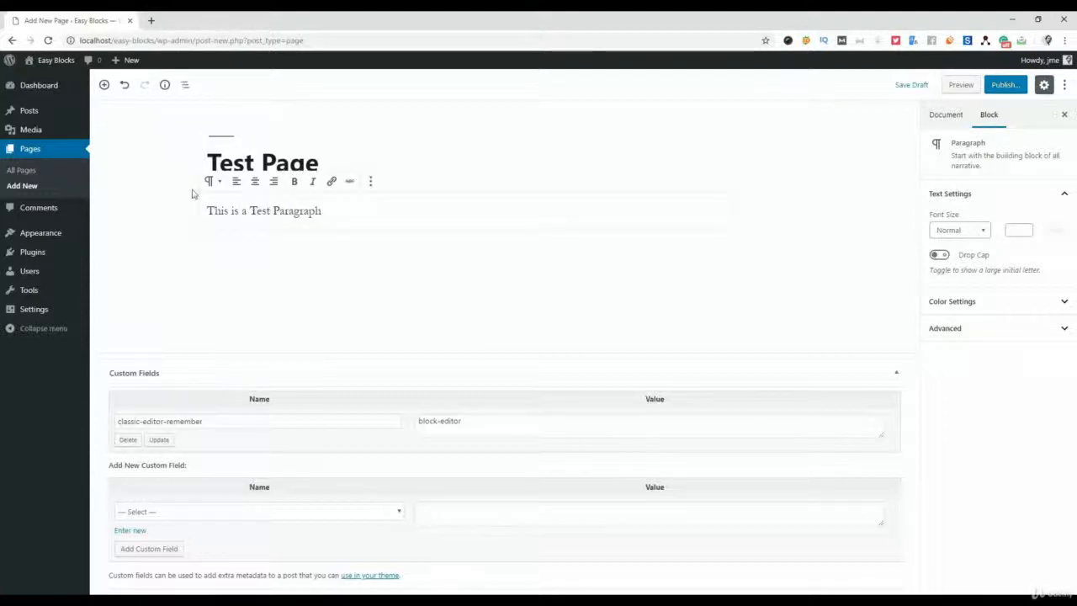
left_click(124, 84)
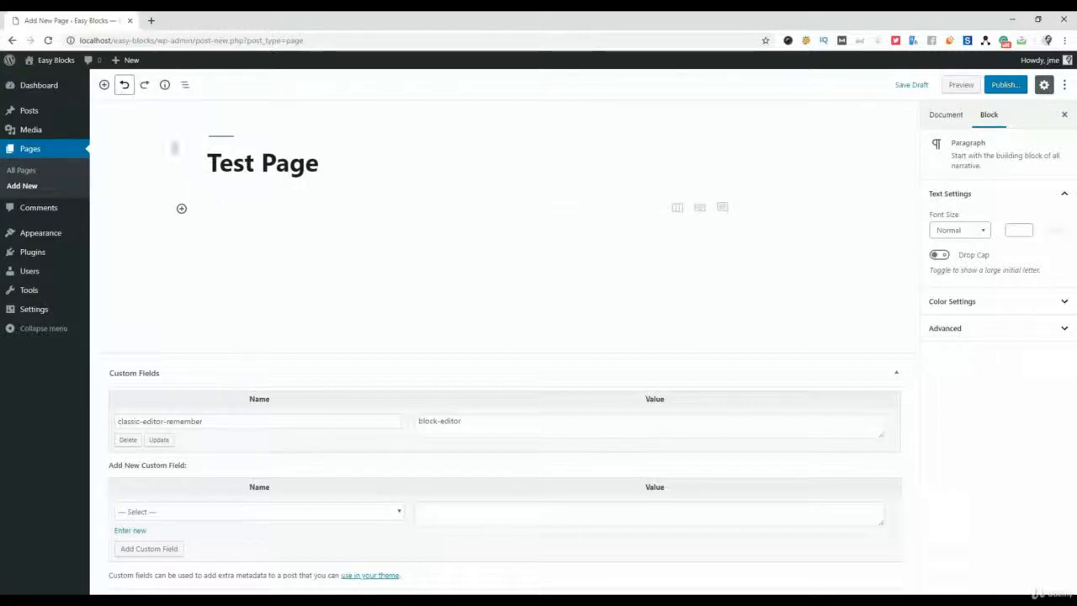
mouse_move(144, 84)
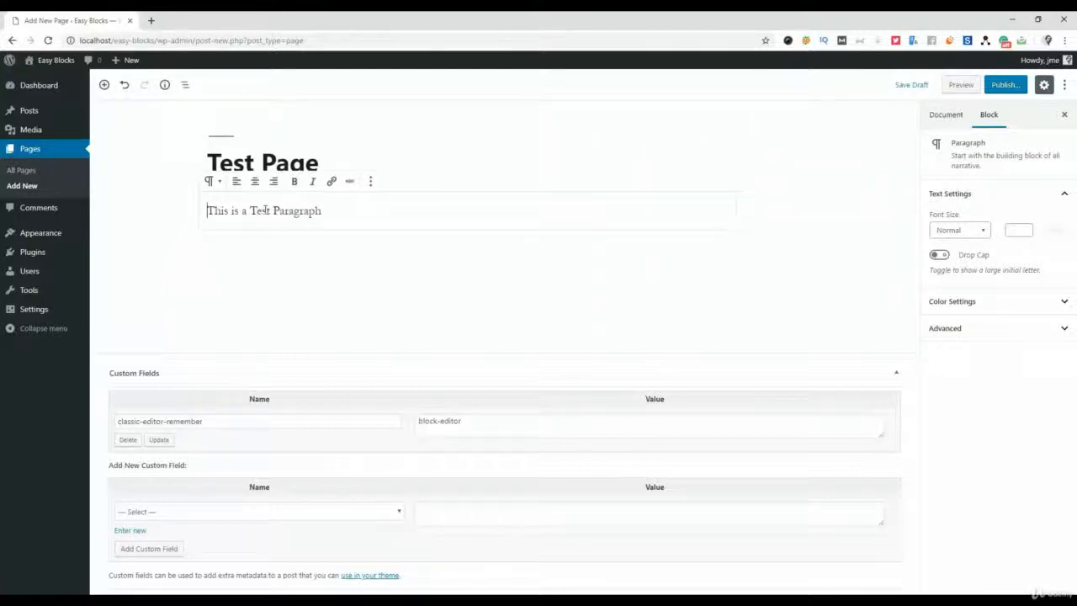
key("ctrl+z")
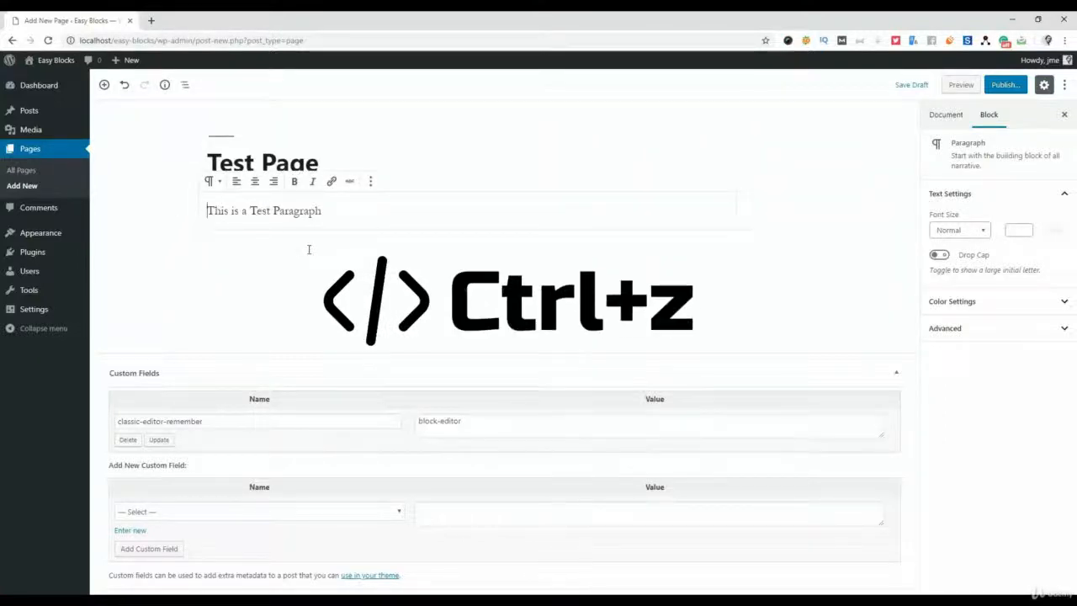
key("ctrl+z")
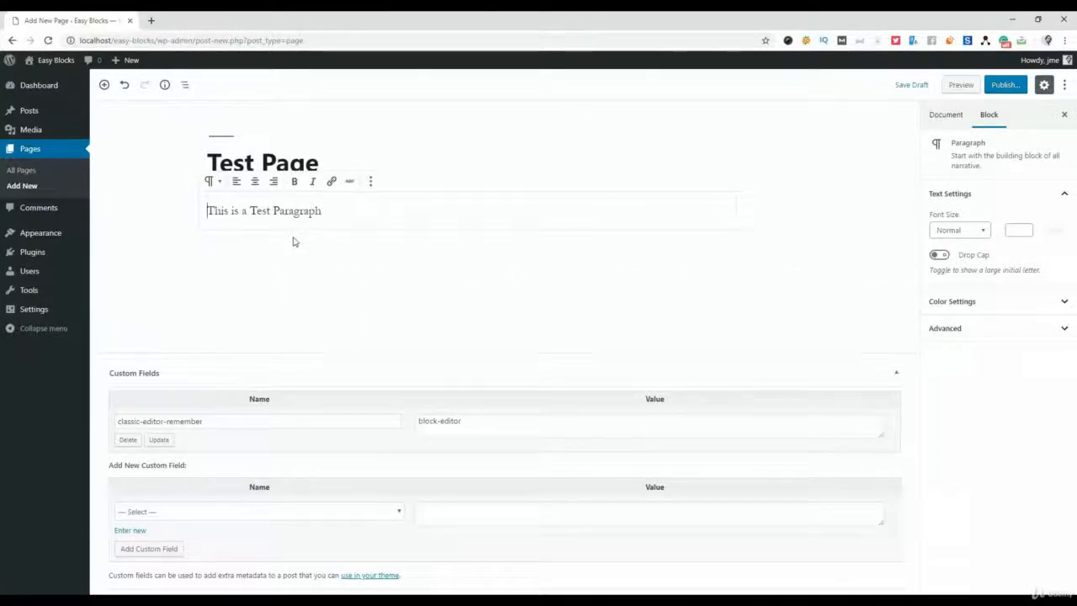
mouse_move(254, 229)
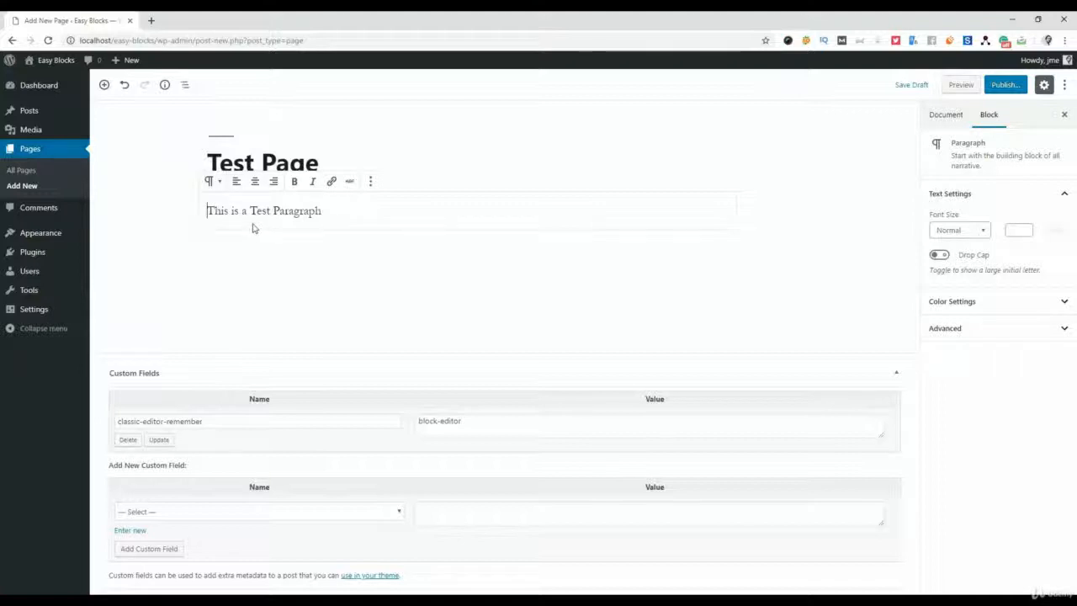
Add a second paragraph reading 'this is another one paragraph' below the first
left_click(945, 114)
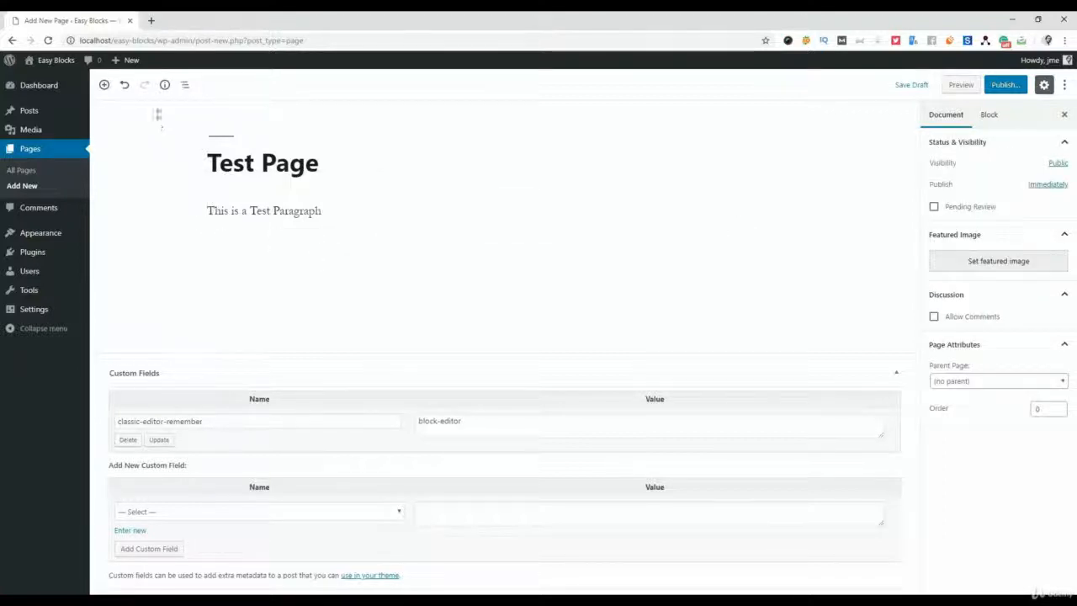
mouse_move(165, 84)
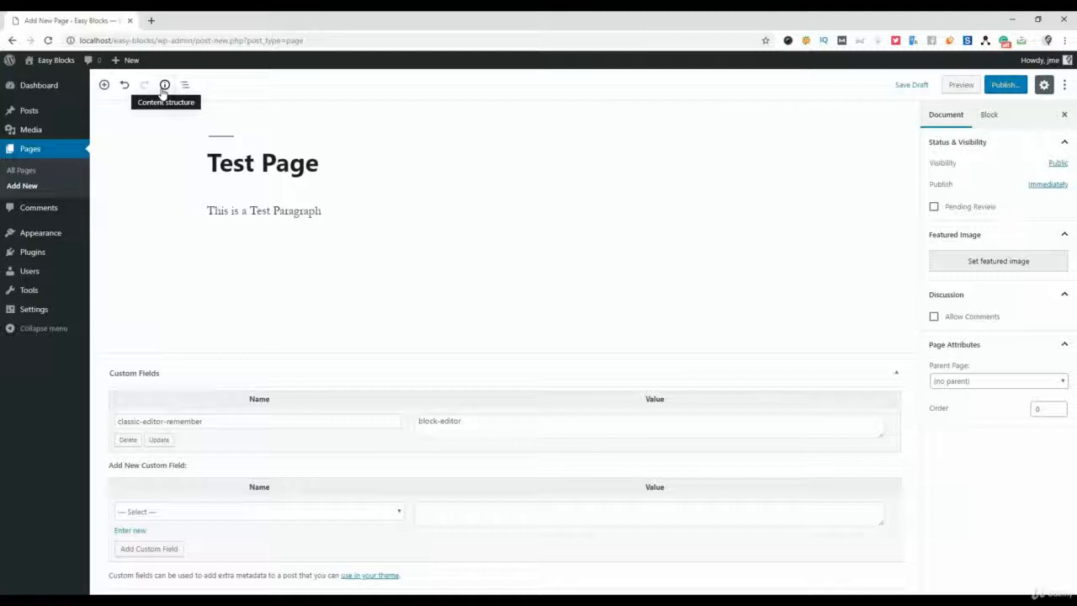
left_click(164, 84)
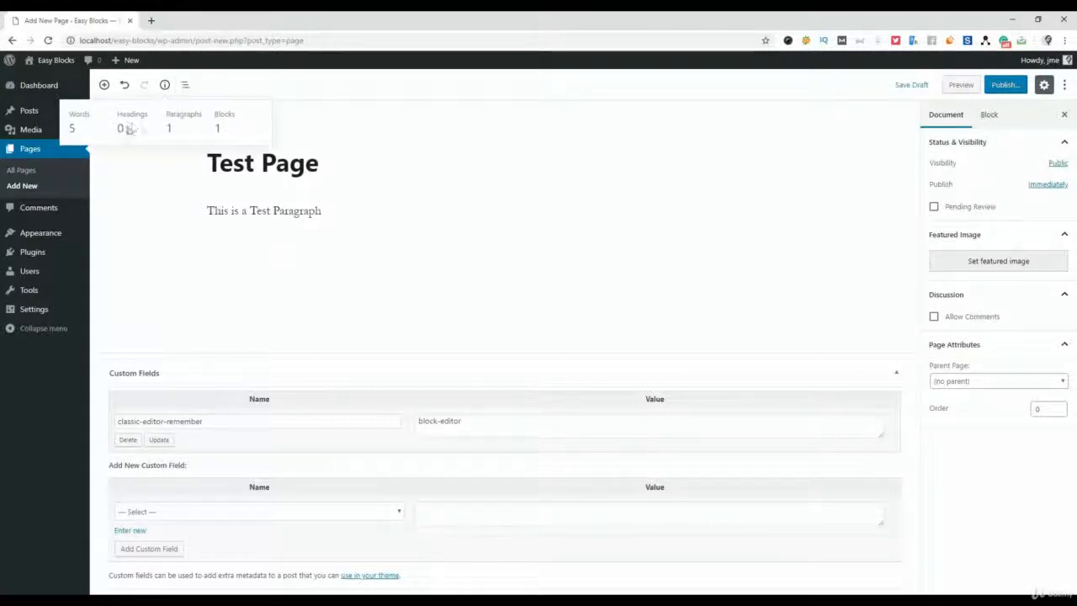
left_click(262, 210)
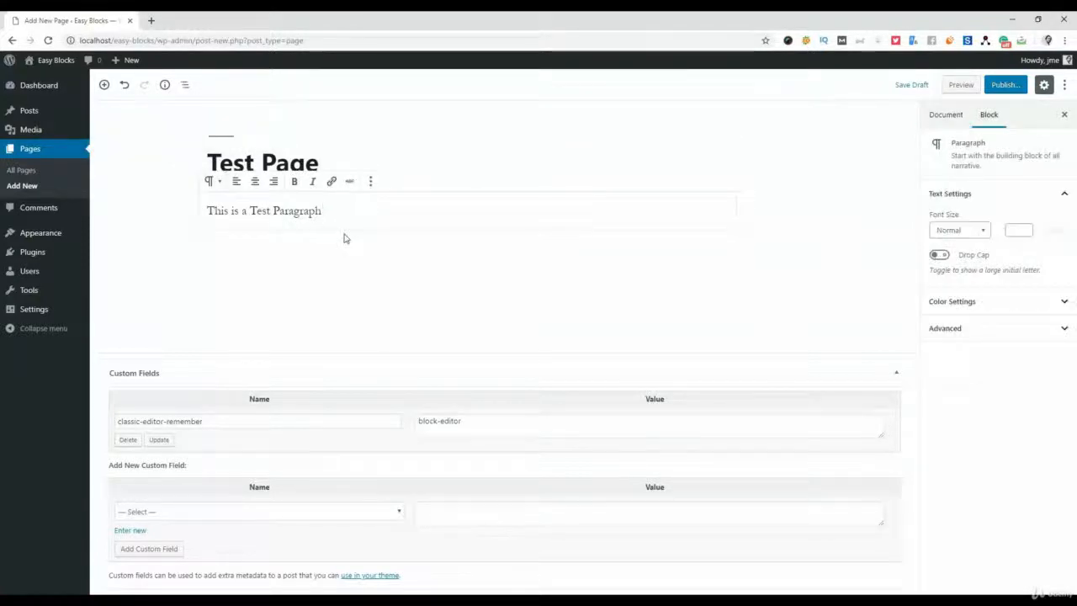
type("this o")
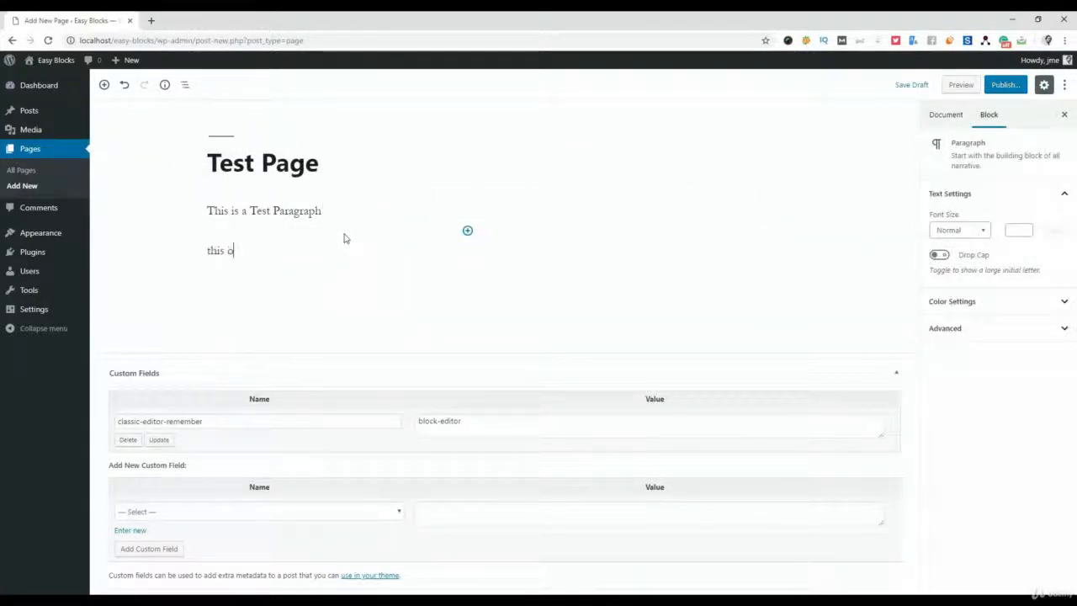
type("is another")
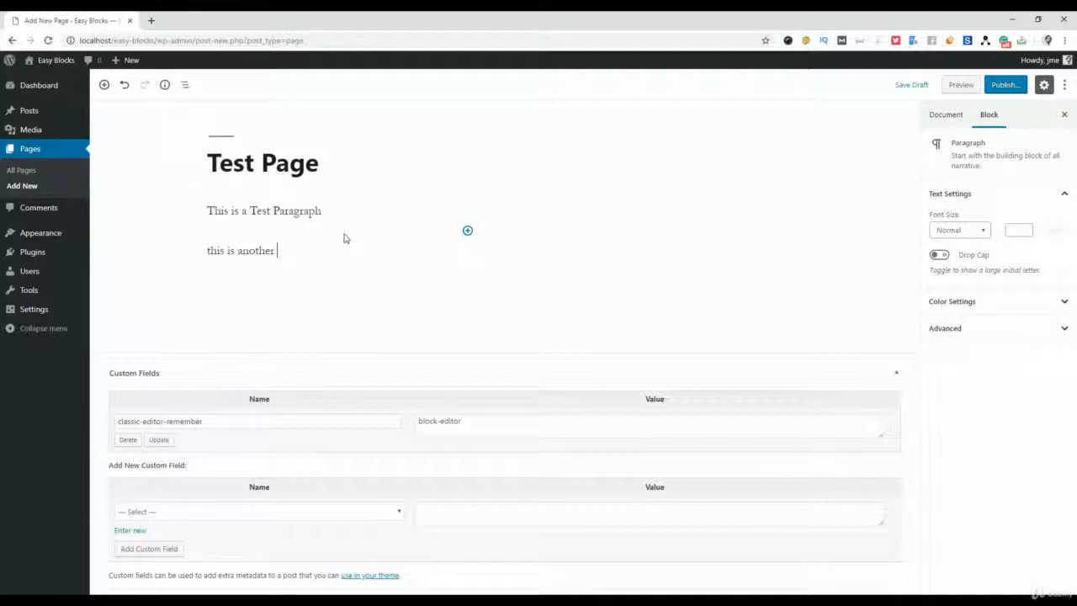
type("one p")
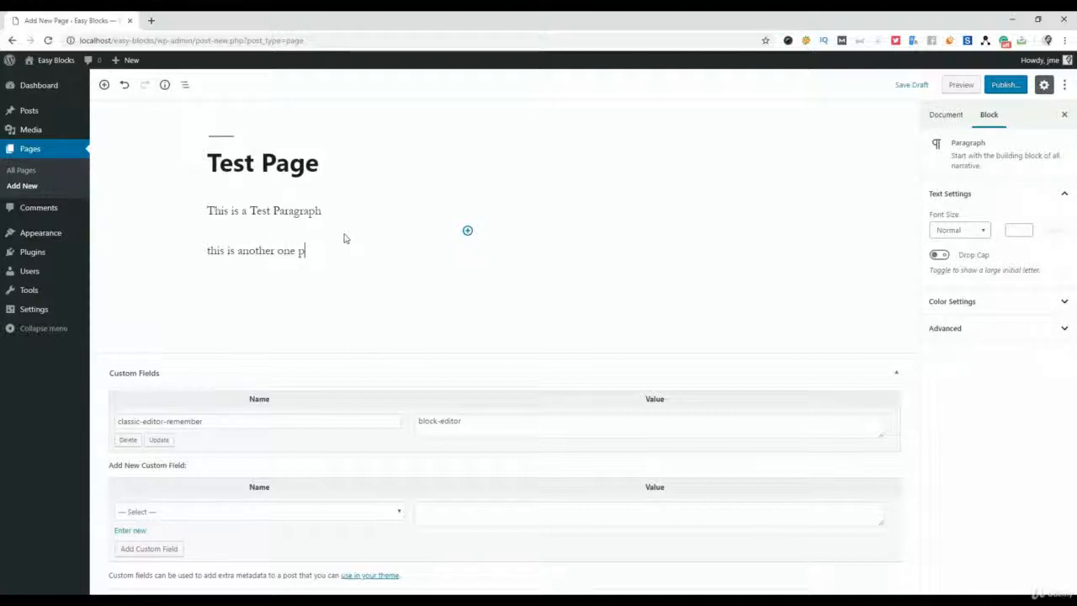
type("aragraph")
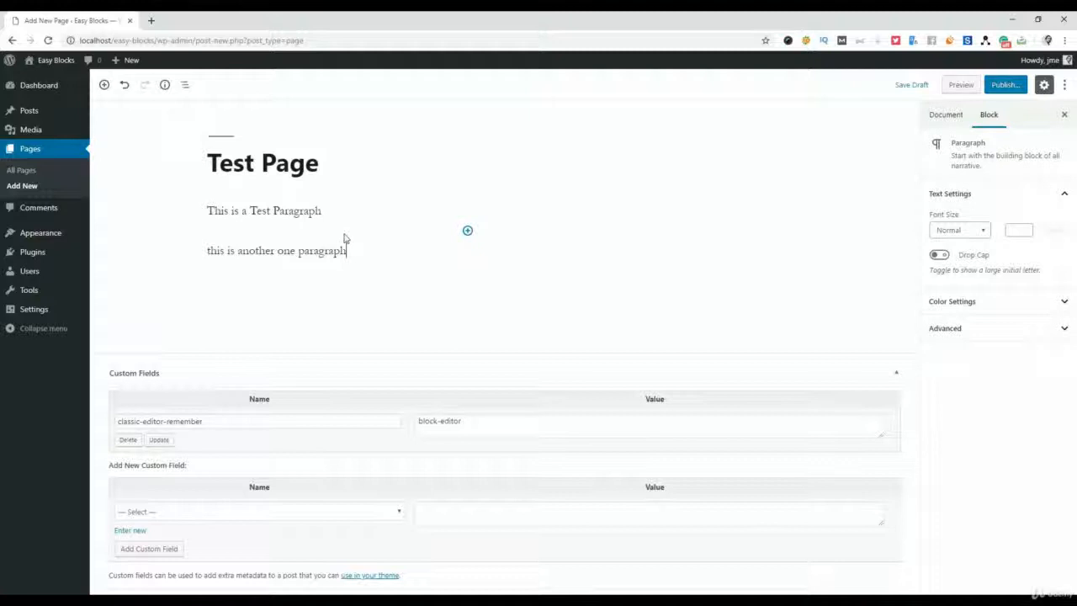
Check the content structure summary showing 10 words, two paragraphs and blocks
left_click(165, 84)
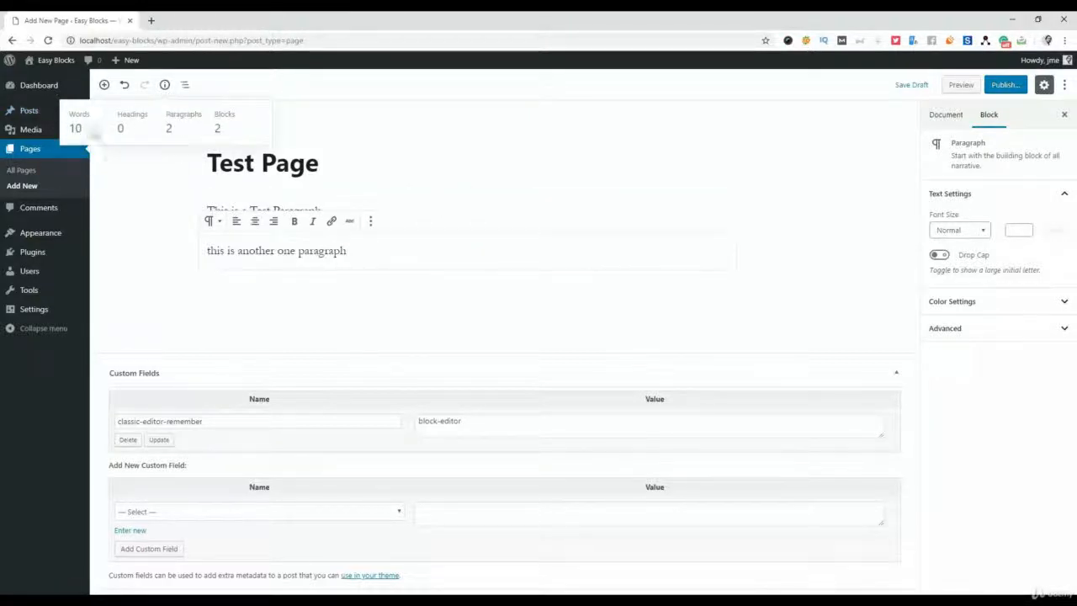
mouse_move(179, 131)
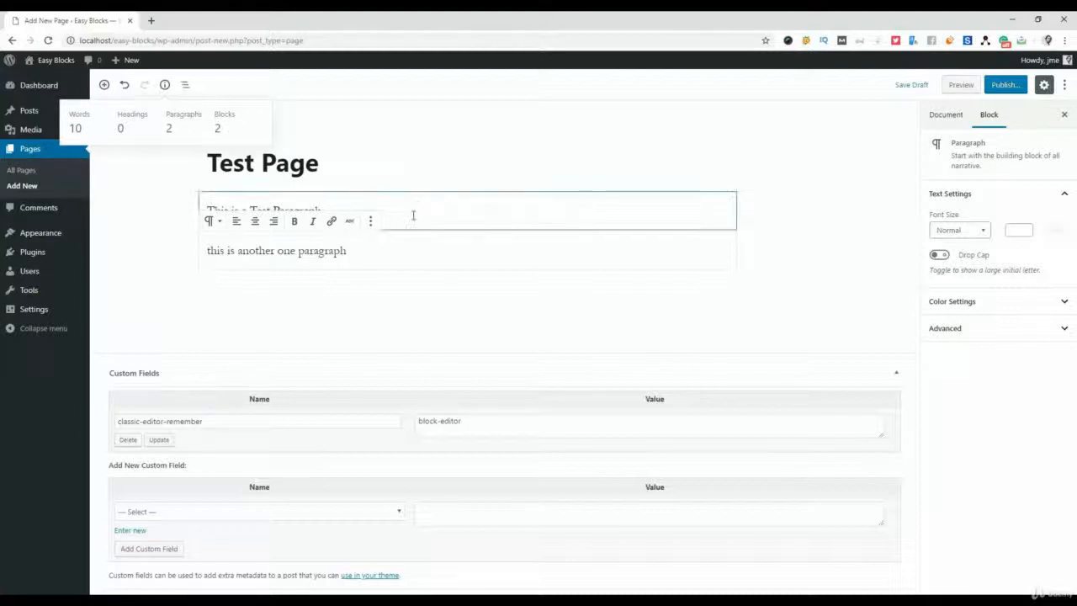
left_click(165, 84)
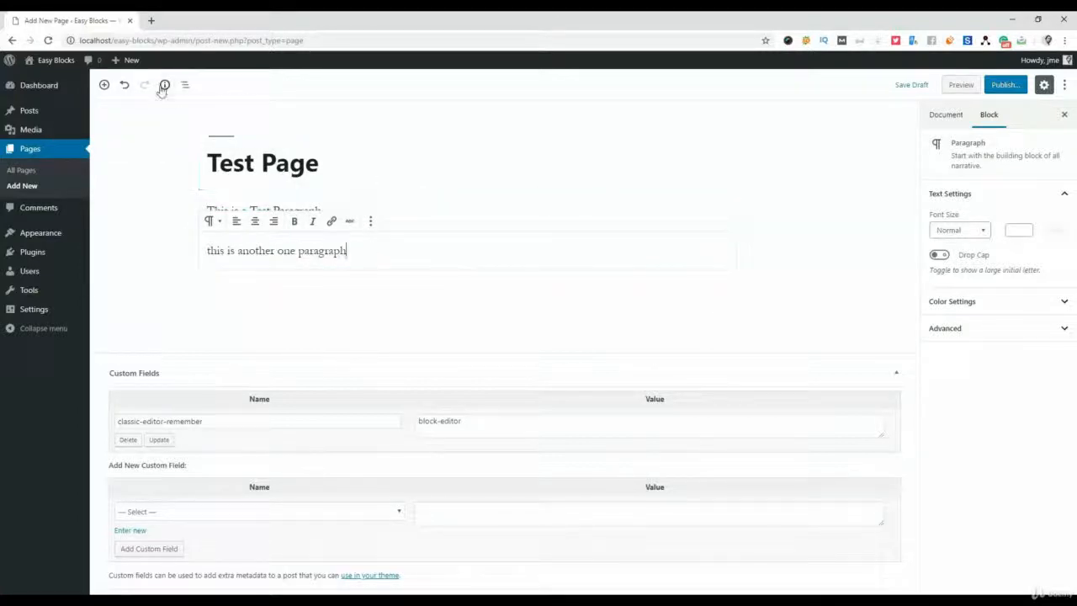
left_click(165, 84)
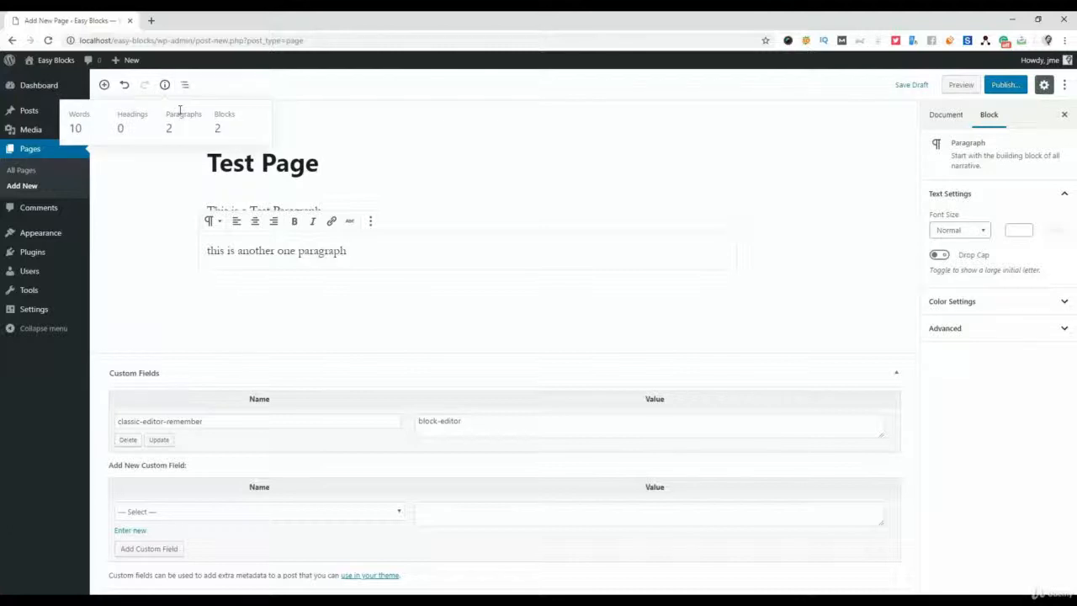
mouse_move(185, 84)
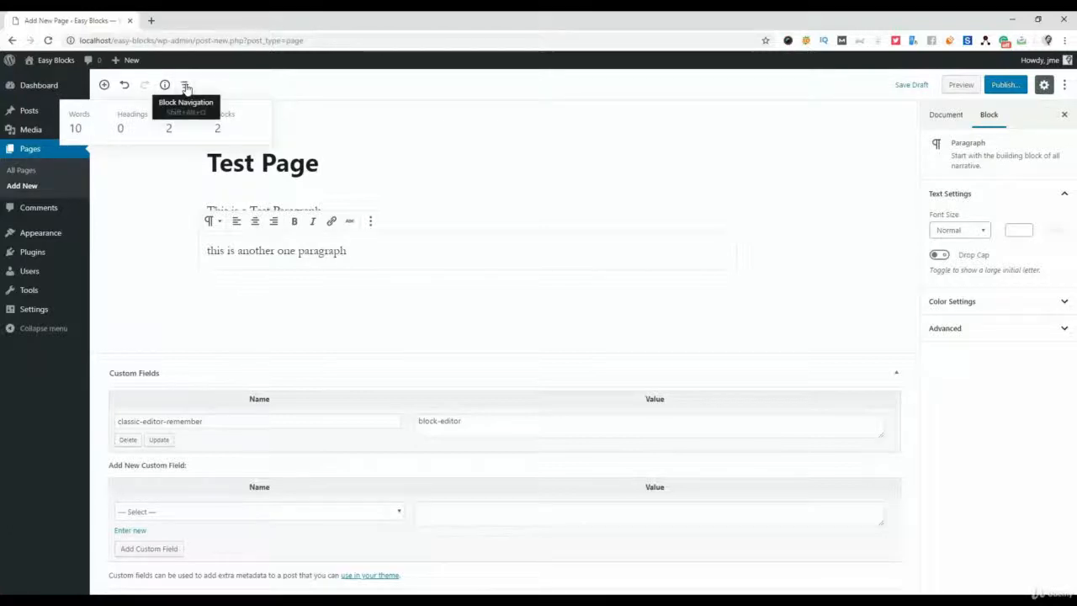
Browse the block navigation outline of two paragraphs and return to editing the first one
left_click(945, 114)
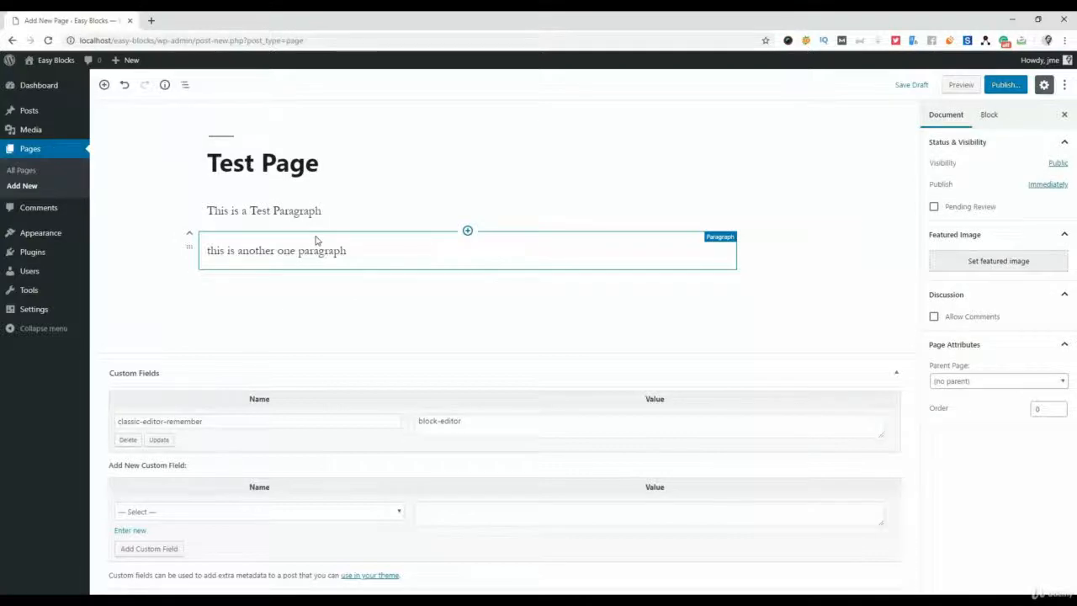
left_click(264, 211)
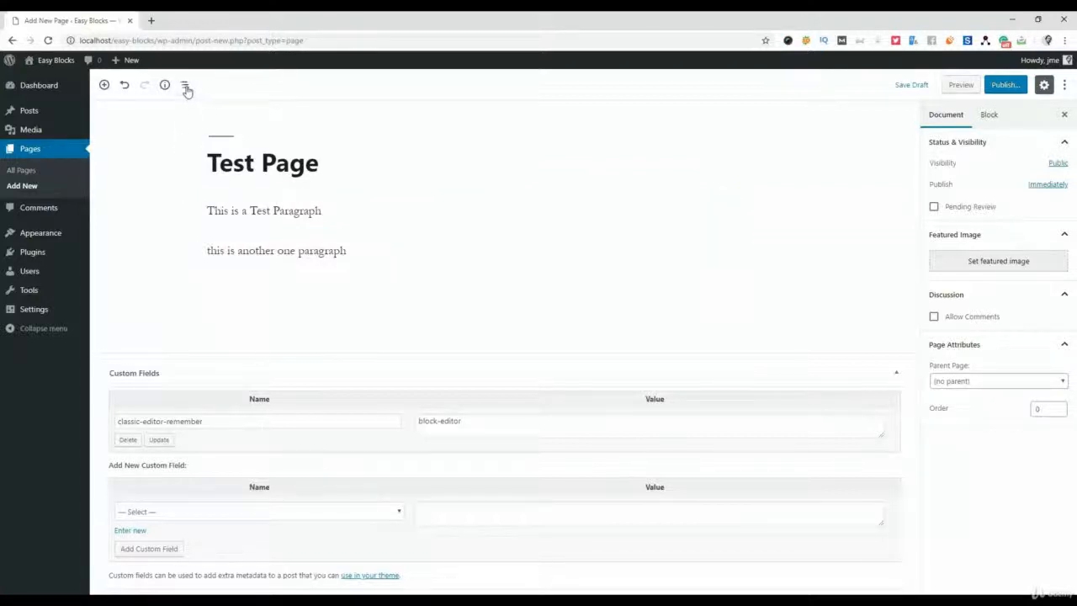
left_click(185, 85)
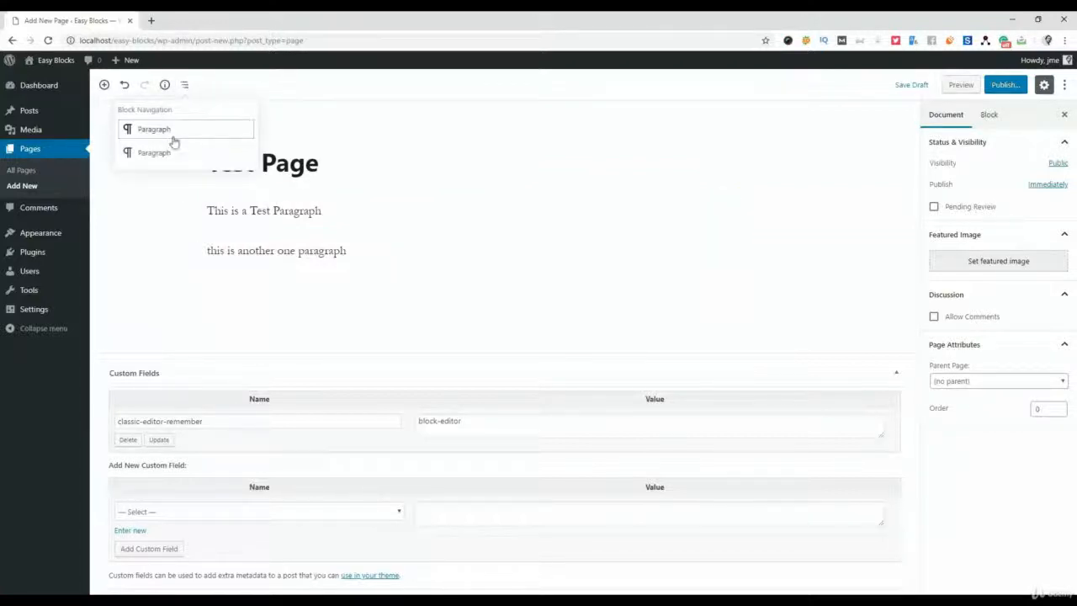
left_click(155, 152)
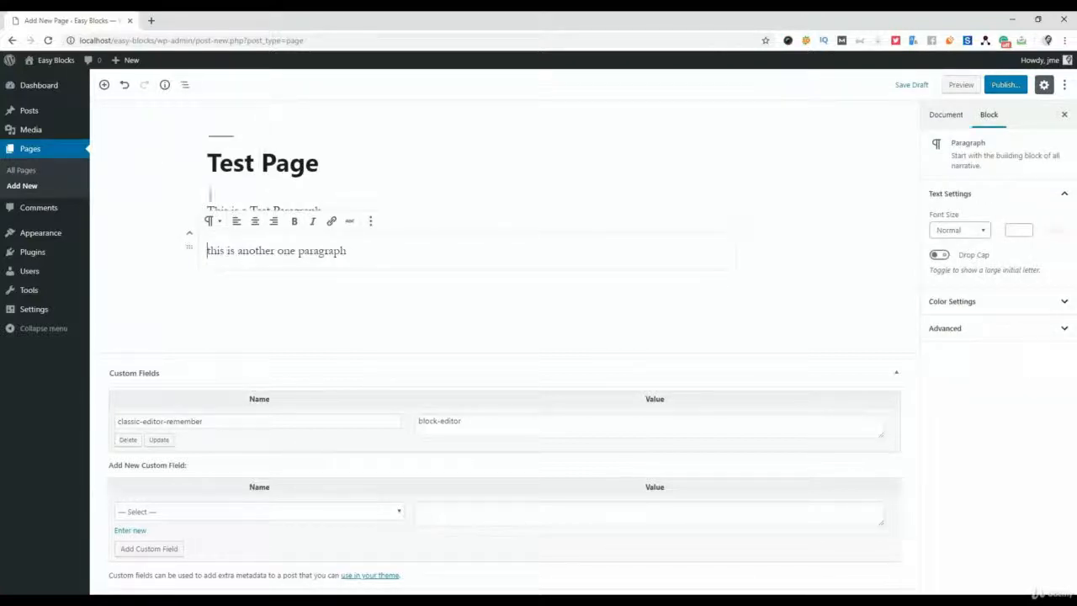
left_click(263, 210)
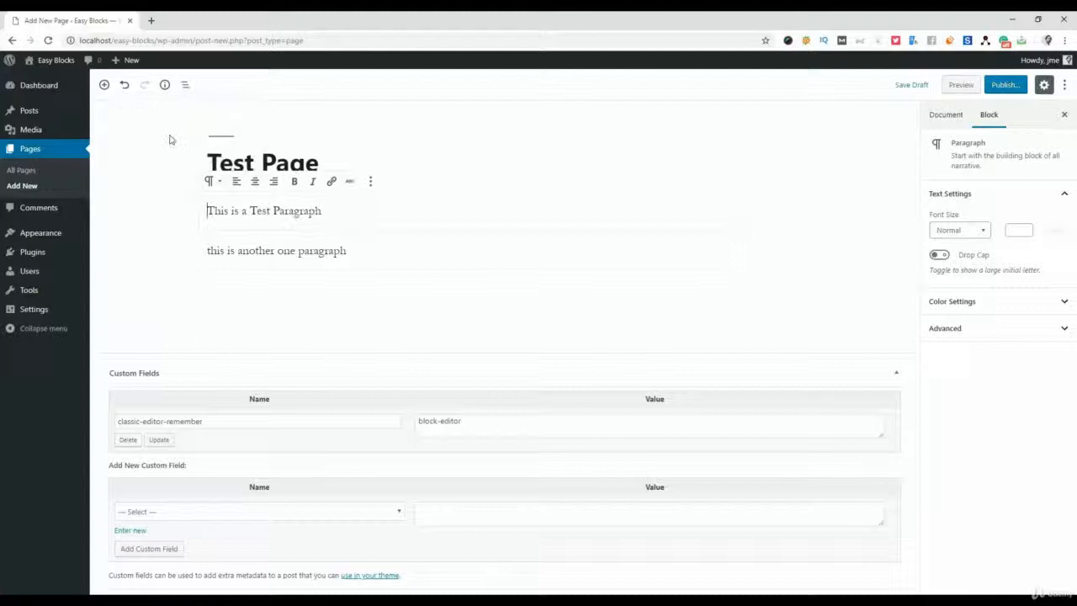
Save Test Page as a draft with Save Draft
left_click(946, 114)
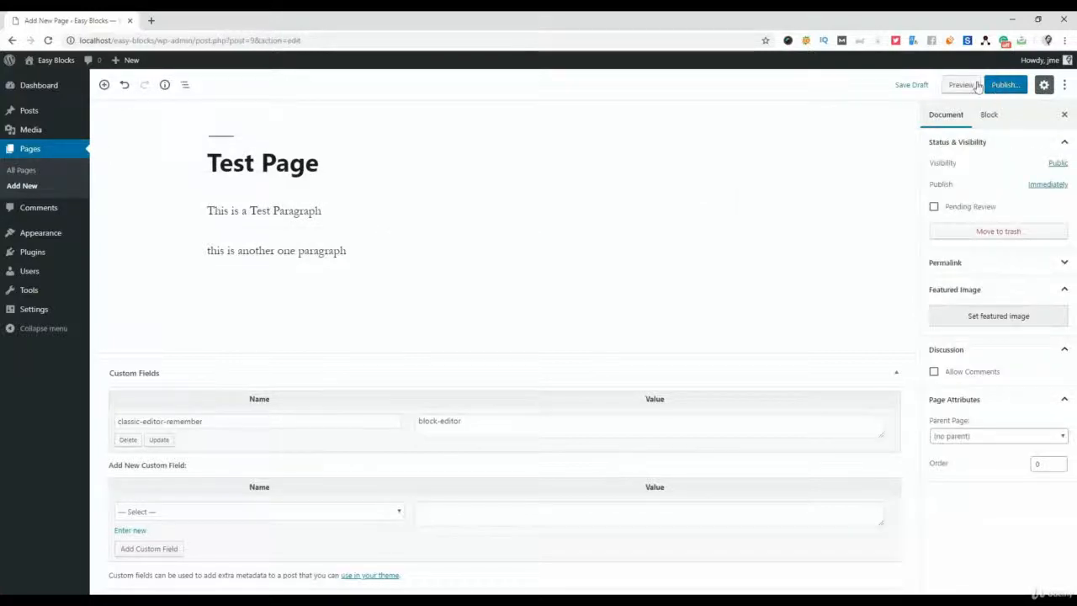
mouse_move(997, 101)
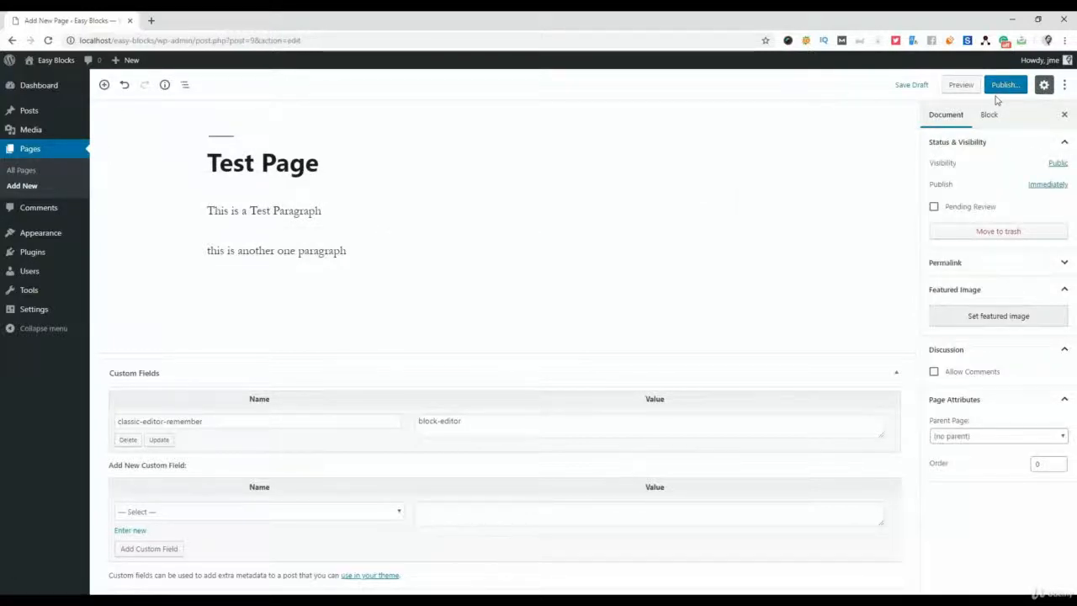
mouse_move(861, 94)
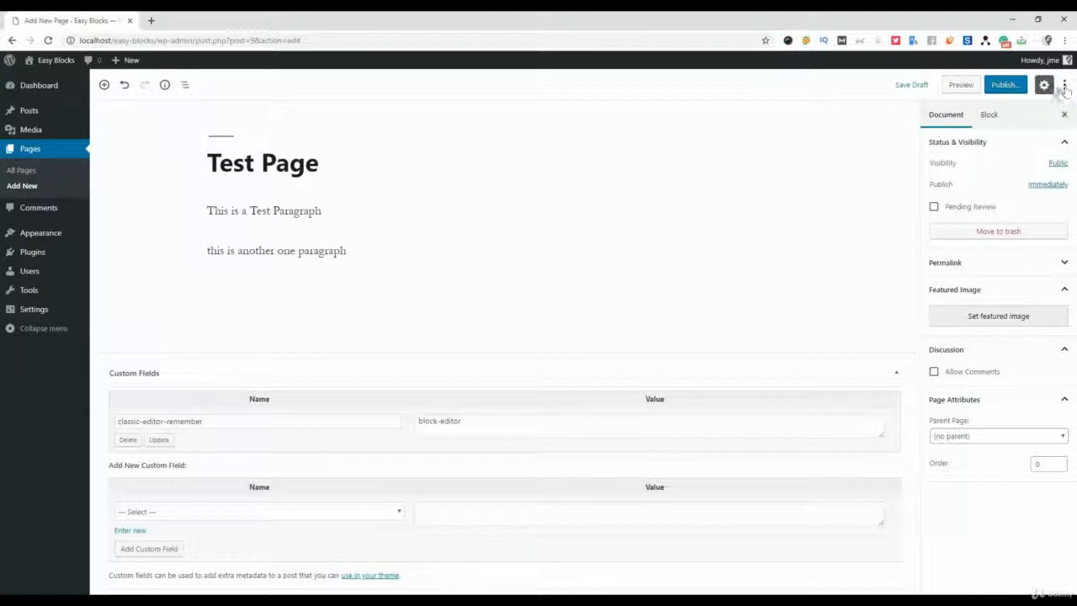
mouse_move(959, 84)
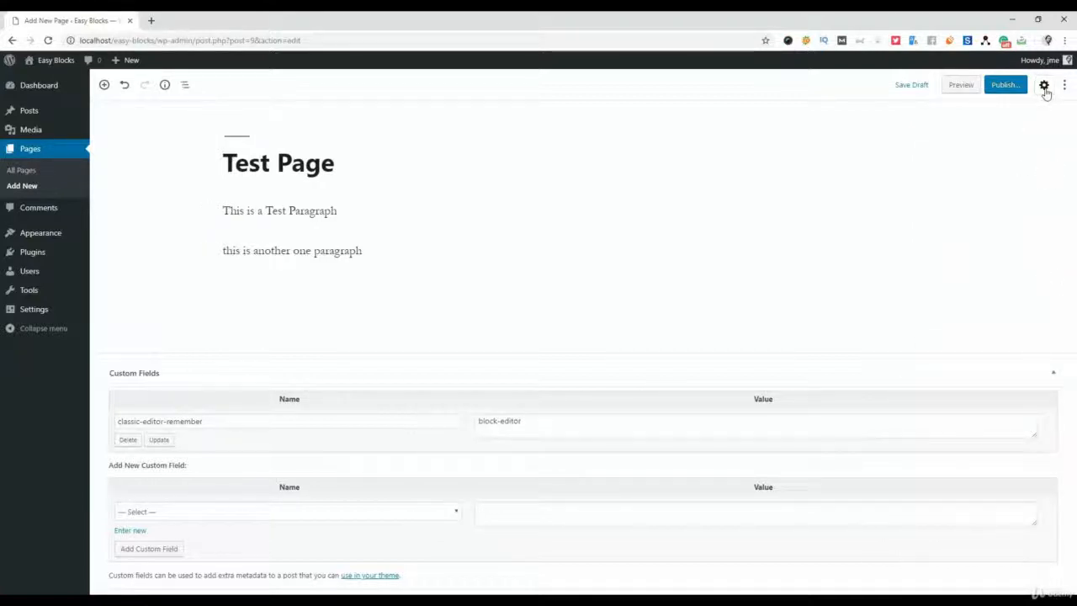
Reopen the settings sidebar and show the 'More tools & options' editor menu
left_click(1043, 84)
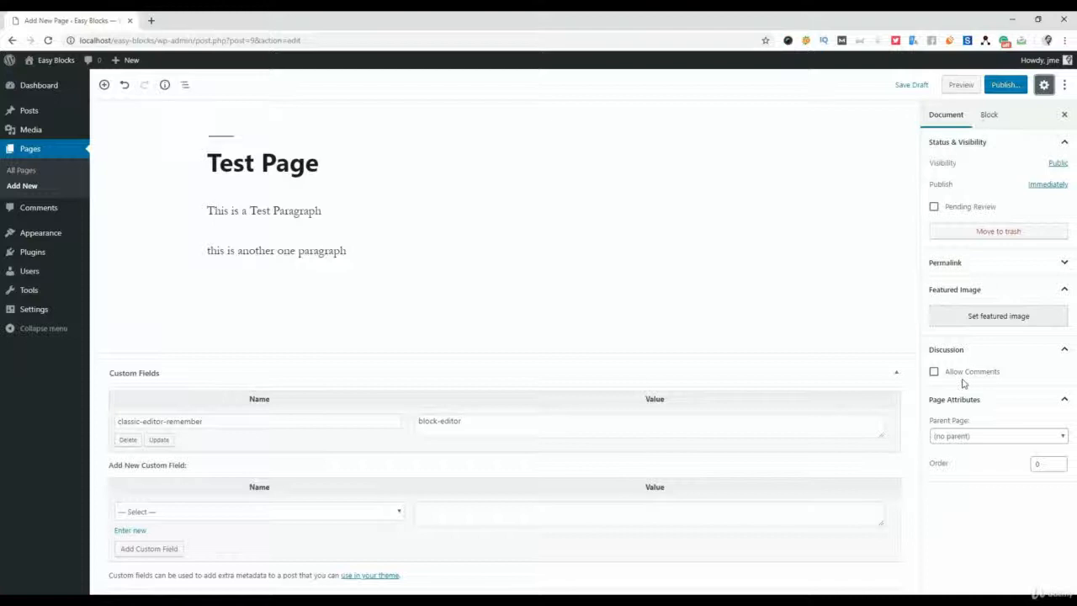
left_click(1063, 84)
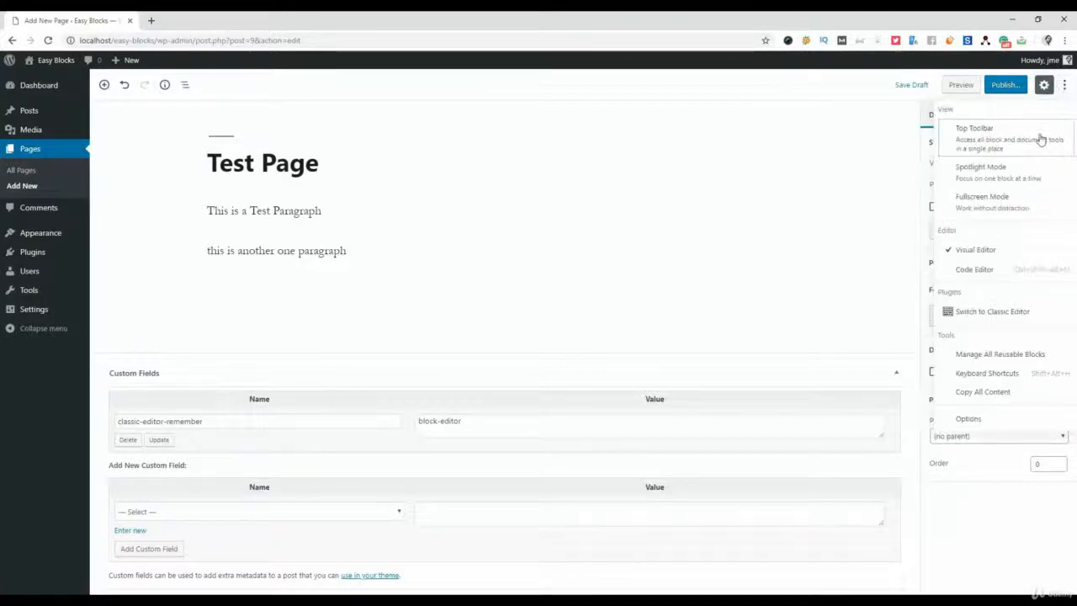
mouse_move(1016, 192)
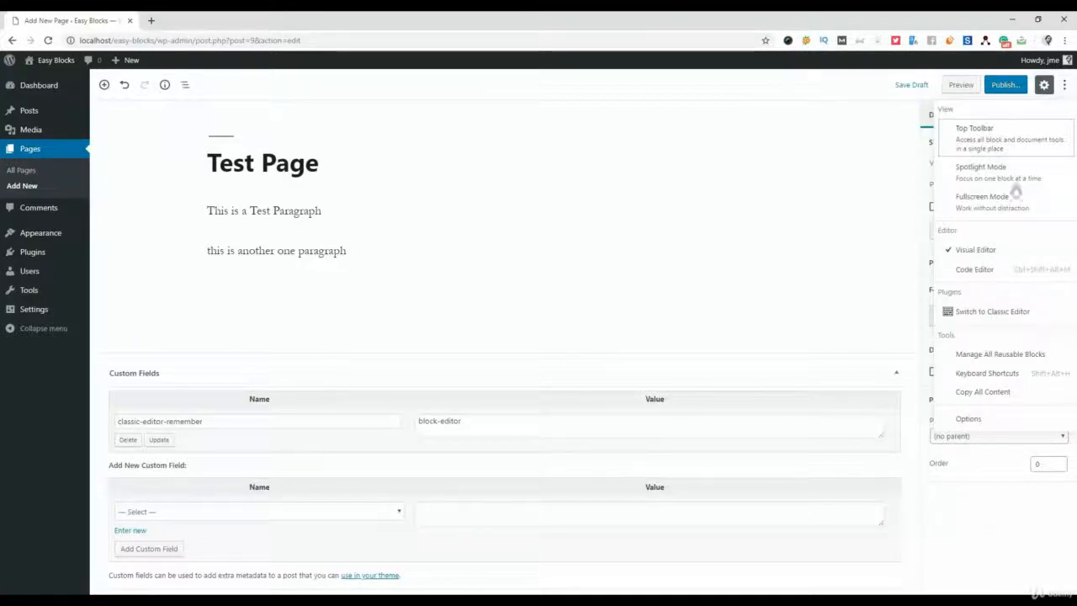
mouse_move(989, 292)
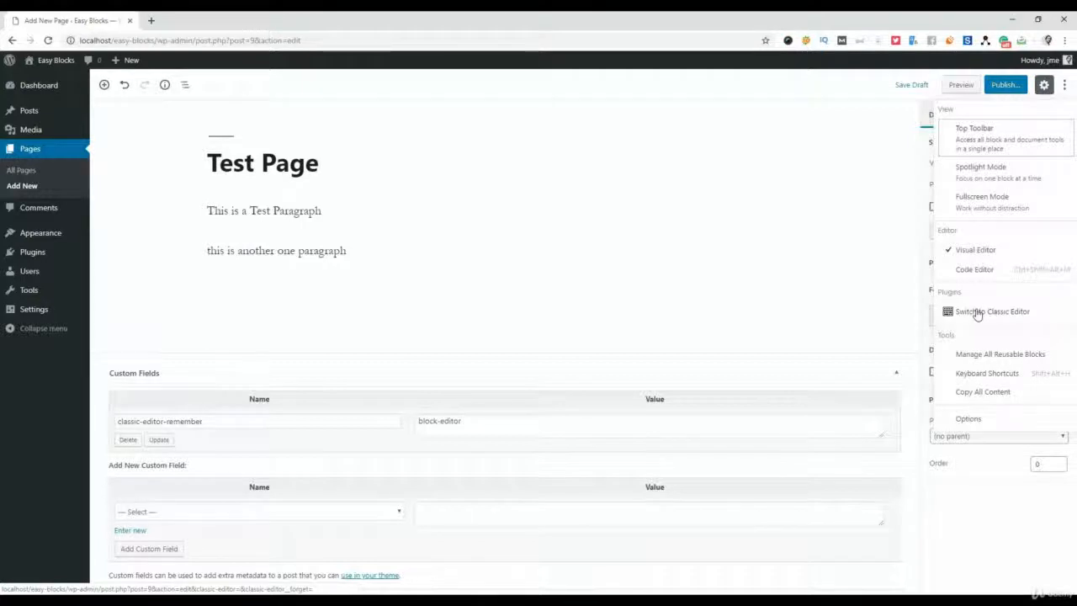
mouse_move(1009, 357)
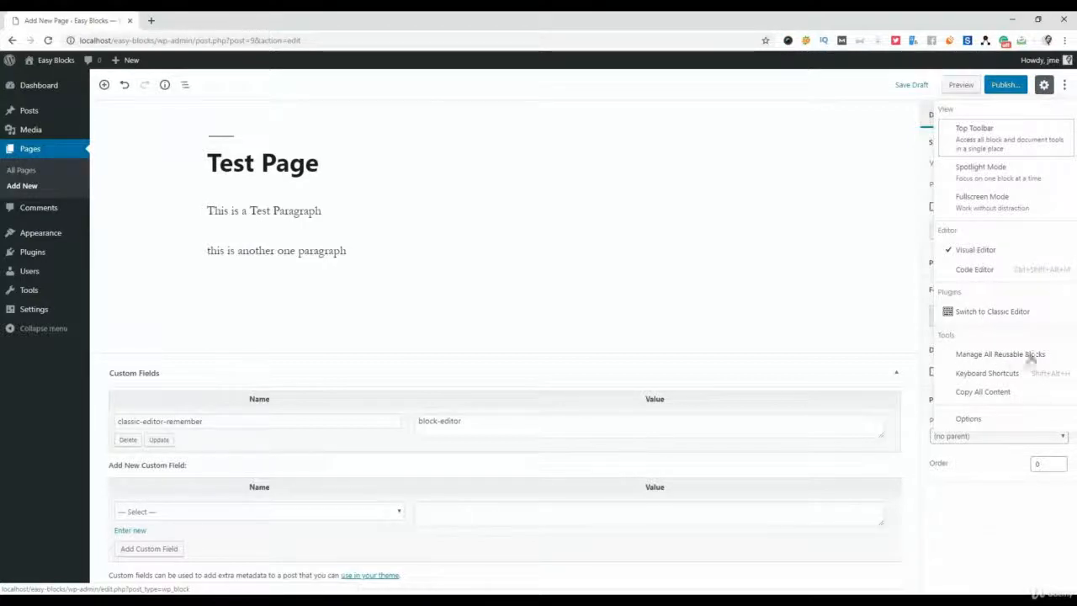
mouse_move(1000, 360)
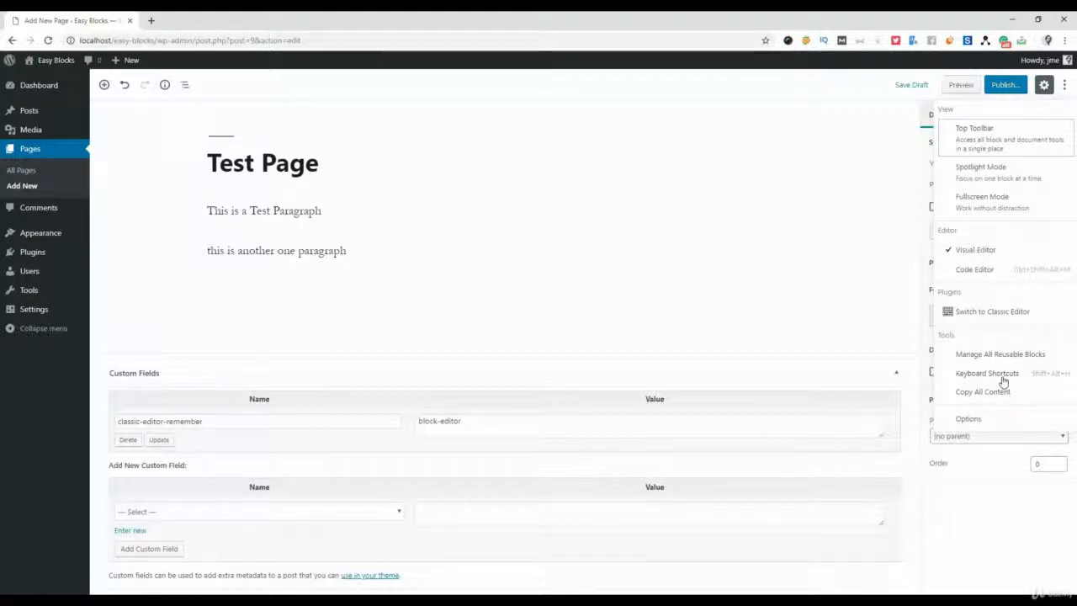
Browse the Keyboard Shortcuts reference dialog from the tools menu and close it
left_click(986, 374)
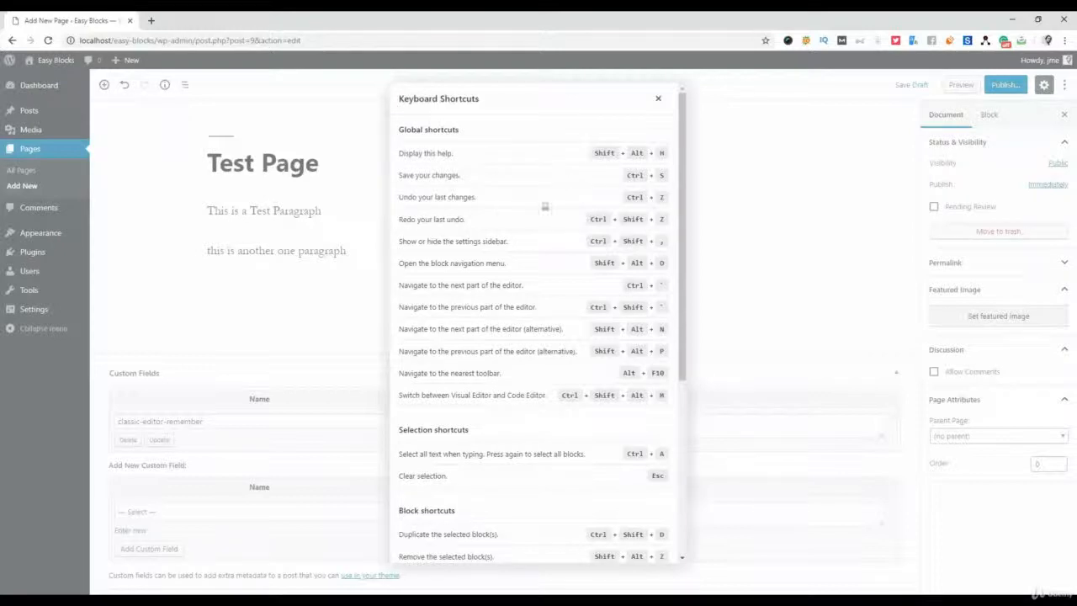
scroll("down", 3)
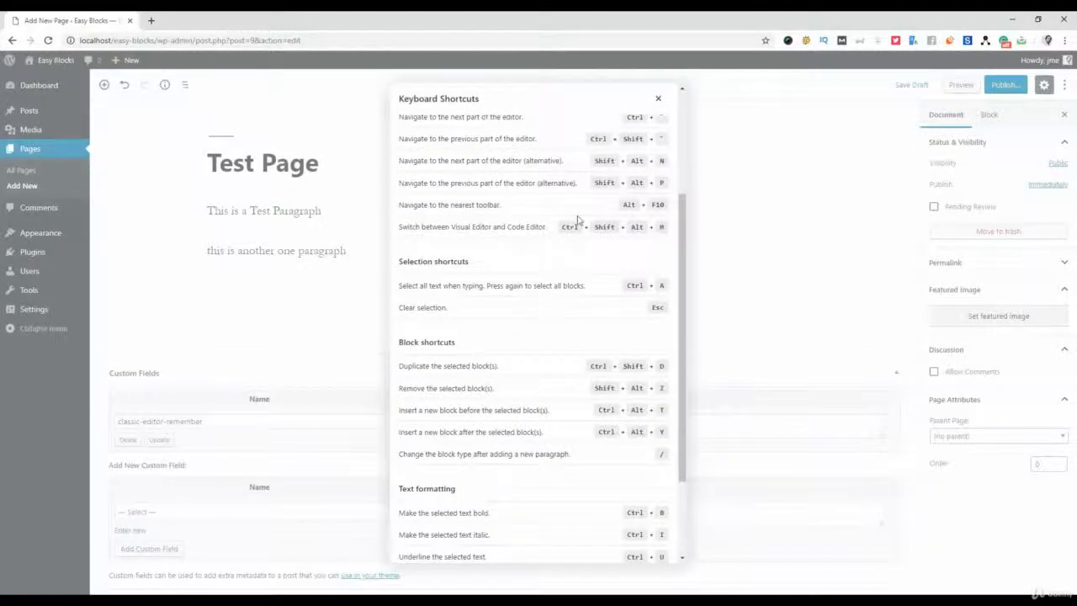
scroll("up", 3)
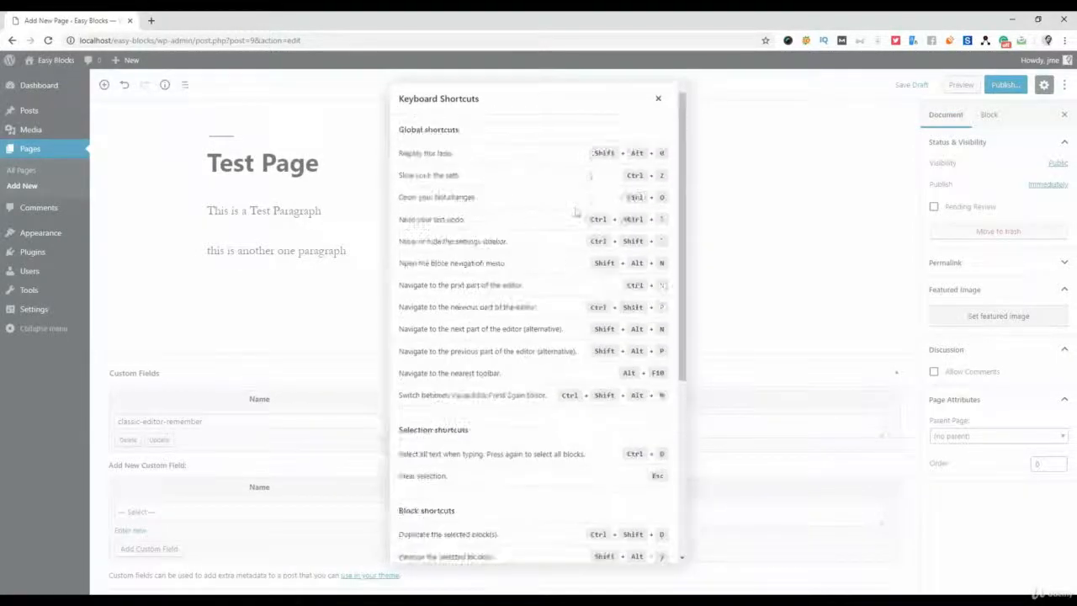
scroll("down", 3)
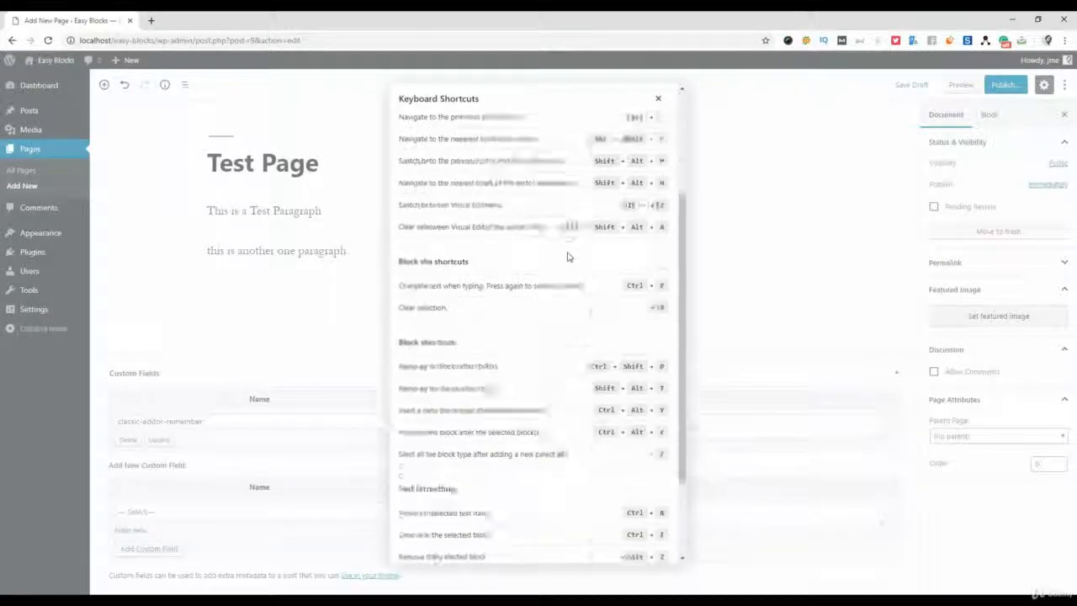
scroll("up", 3)
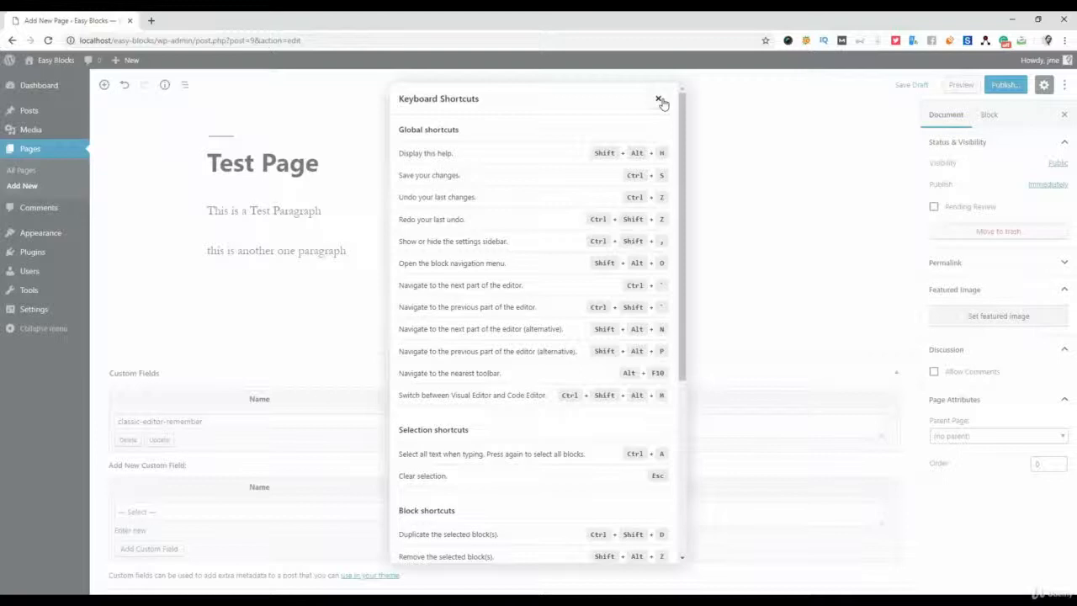
left_click(659, 97)
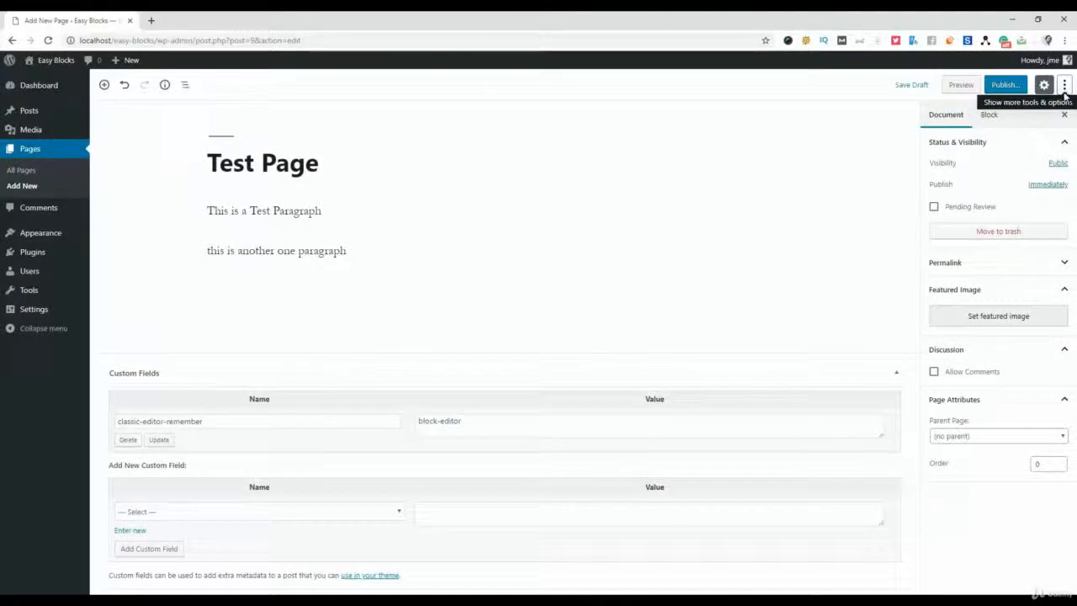
Close and reopen the editor options menu, then make the second paragraph active for editing
left_click(1064, 85)
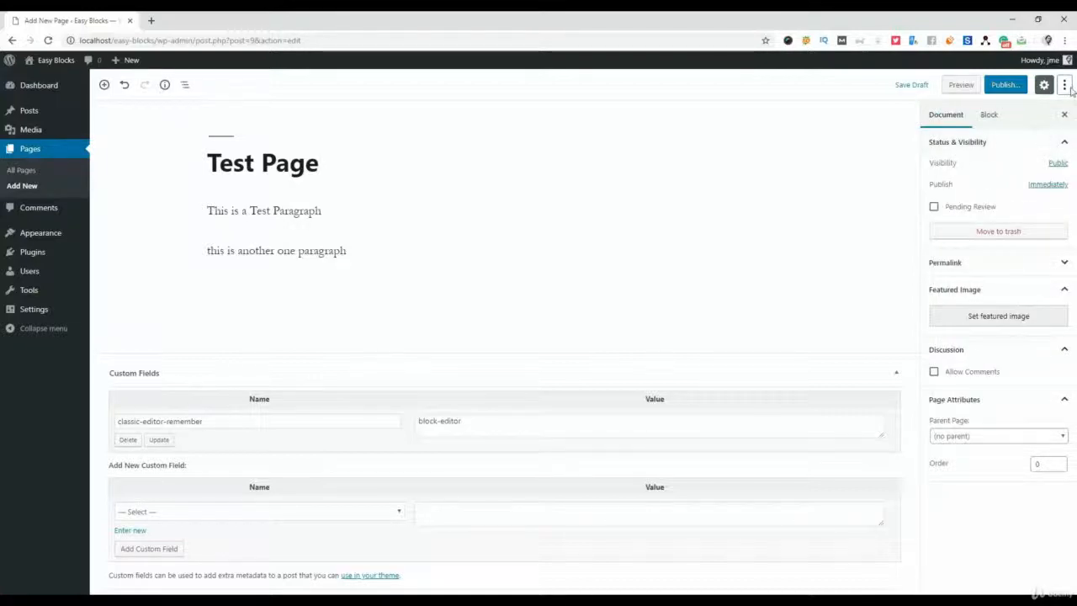
left_click(1064, 84)
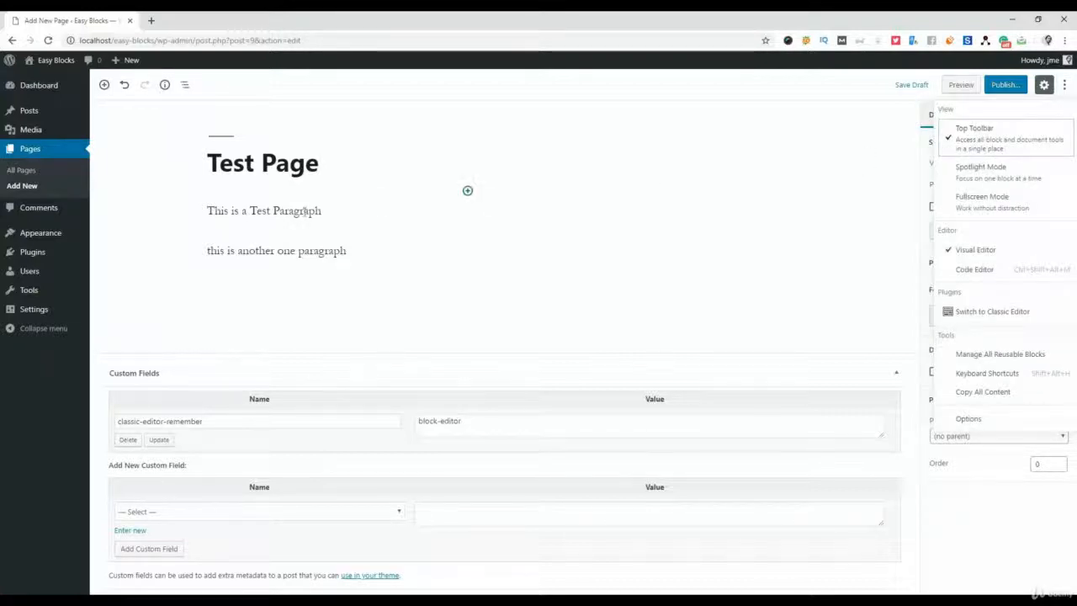
left_click(262, 211)
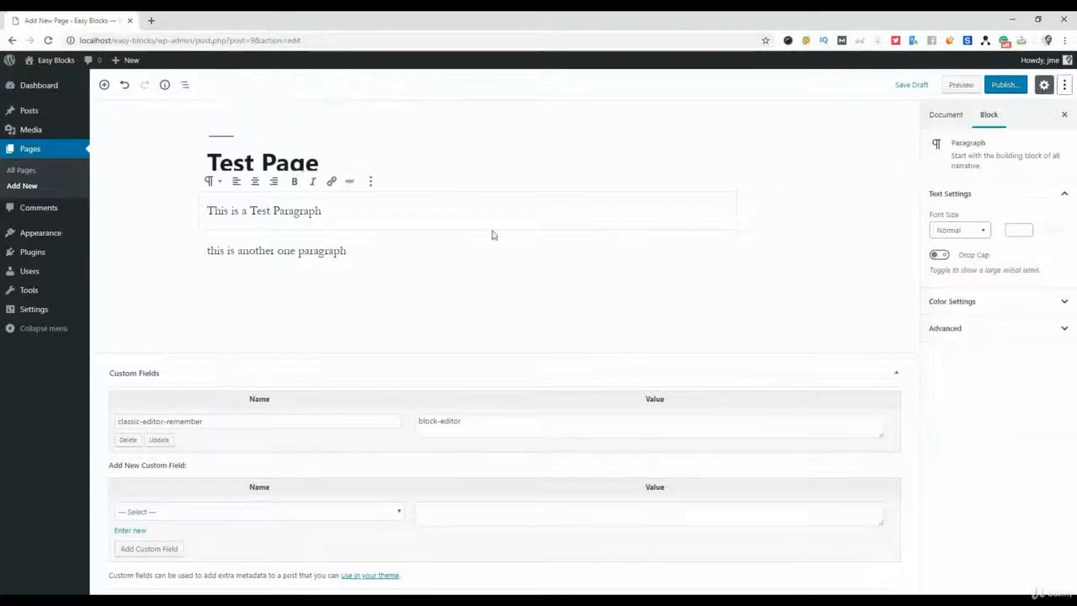
left_click(276, 249)
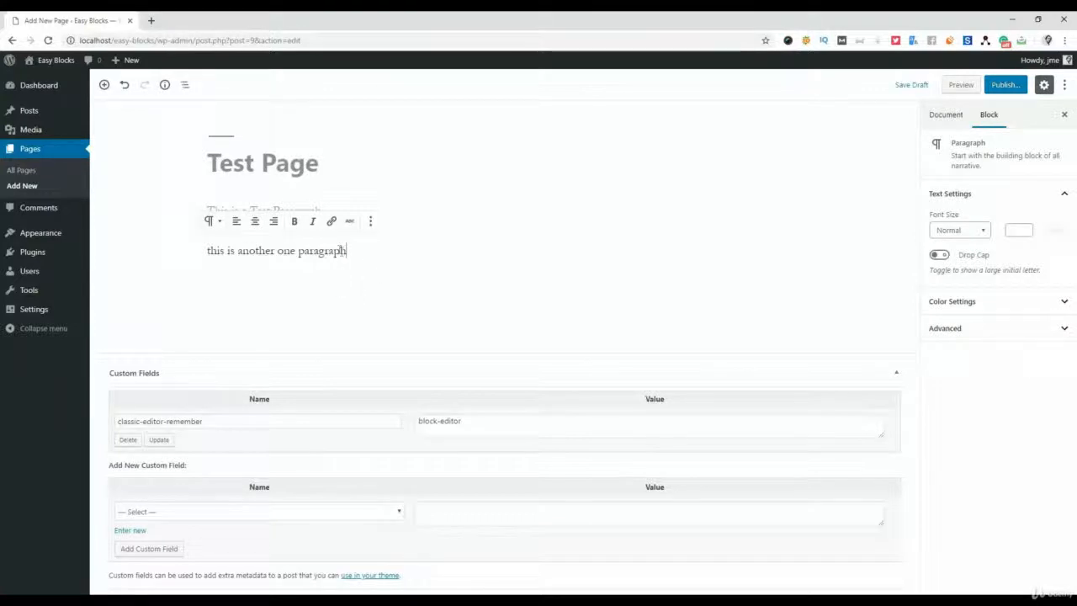
Append "that's why it's highlighted" to the second paragraph and reselect the first paragraph
type("that's why it's highlighted")
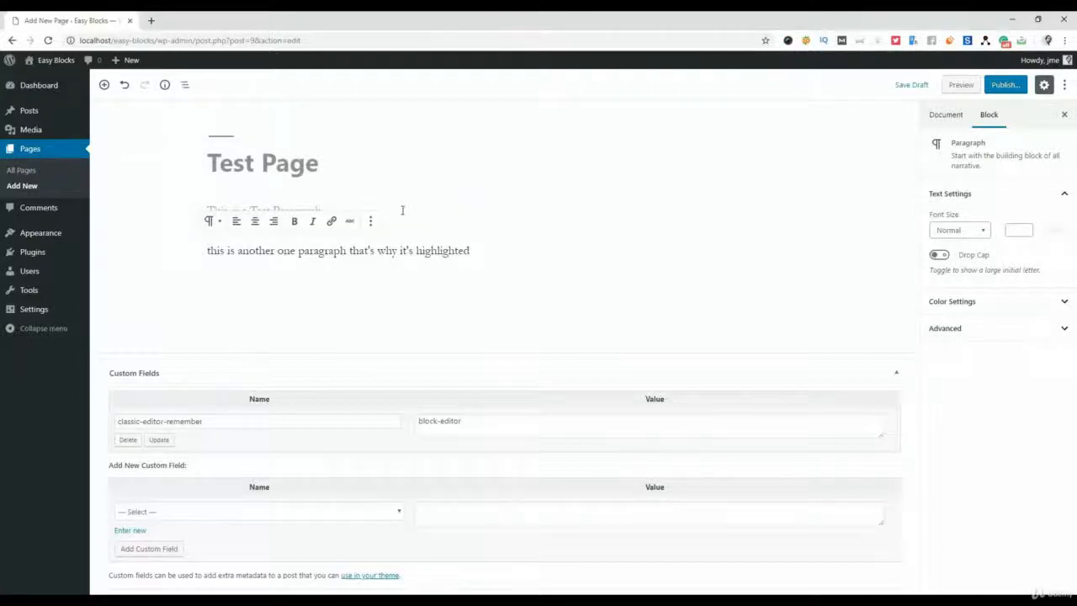
left_click(263, 211)
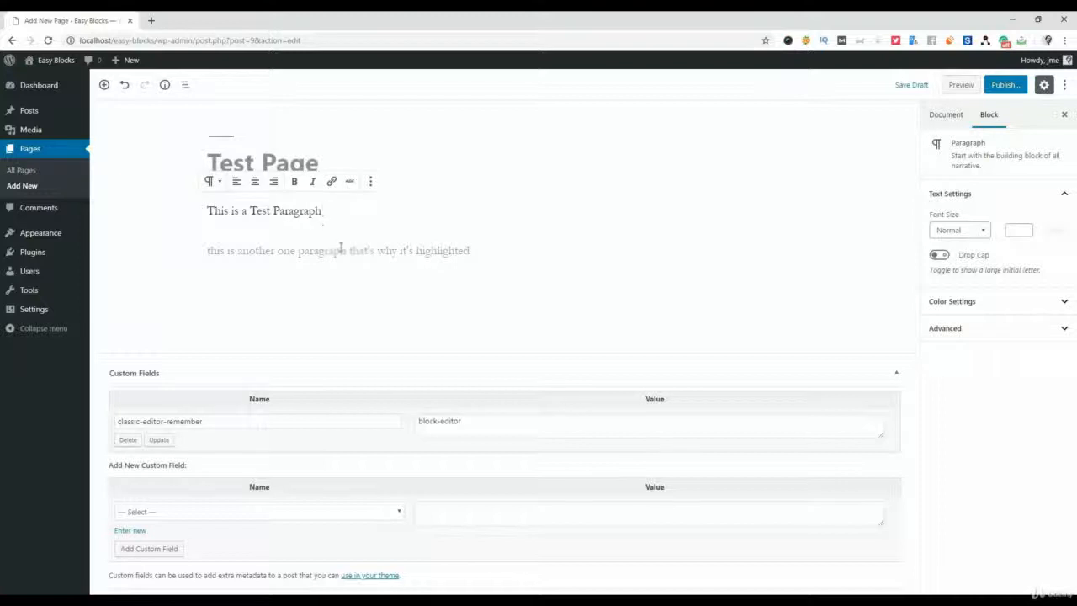
left_click(336, 249)
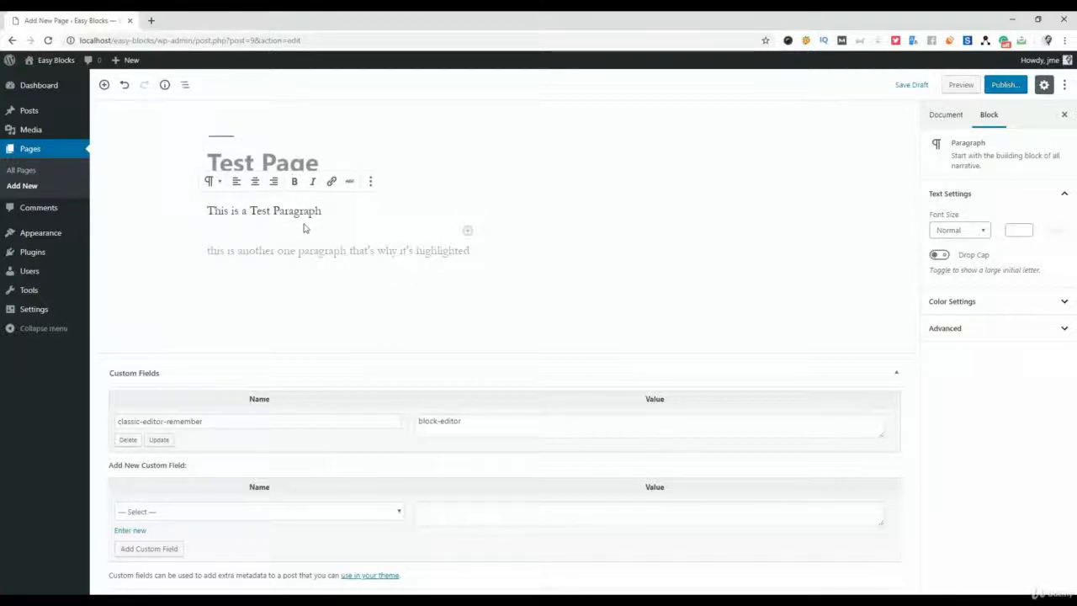
left_click(1065, 84)
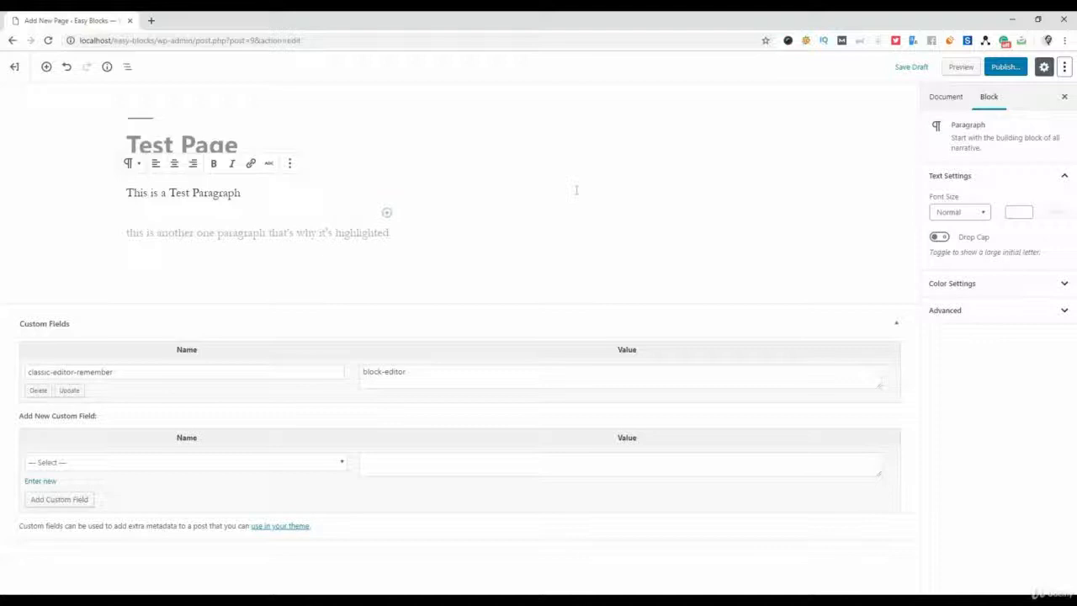
mouse_move(592, 202)
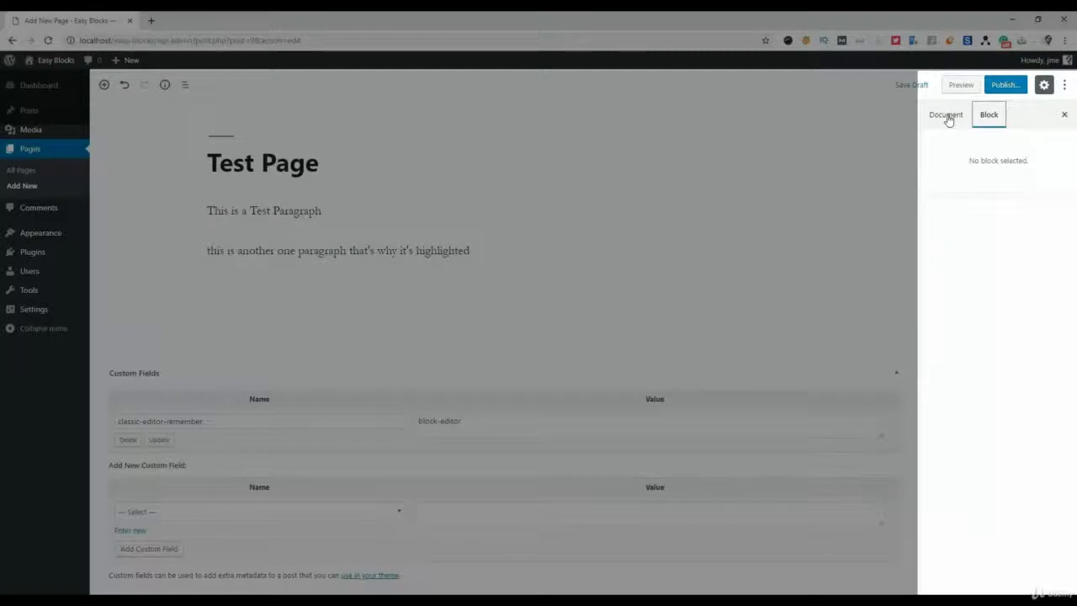
Review the document settings, checking Visibility stays Public and publishing is set to Immediately
left_click(946, 114)
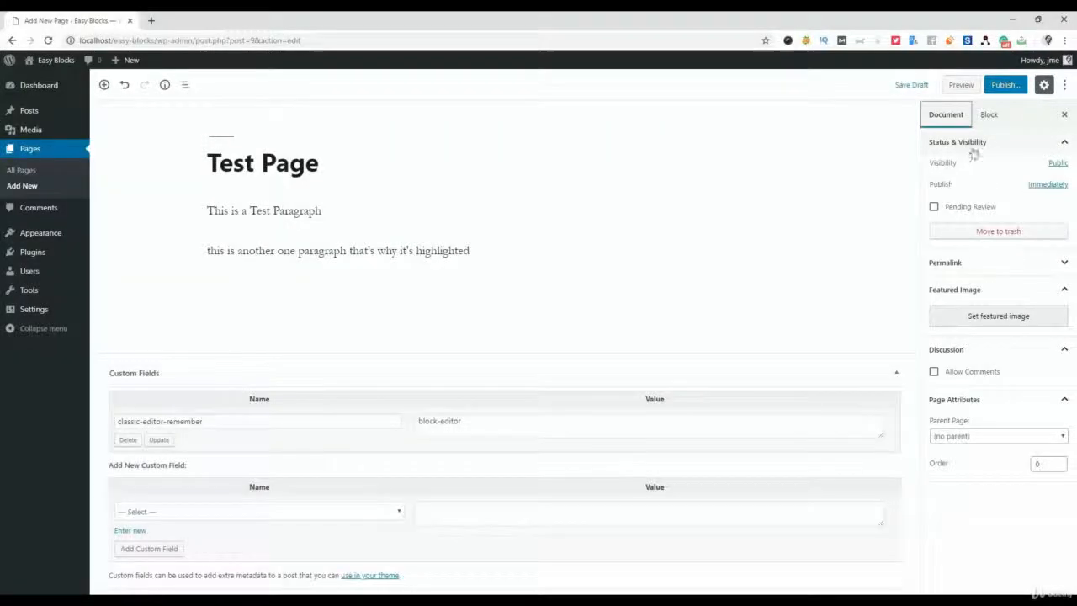
mouse_move(972, 160)
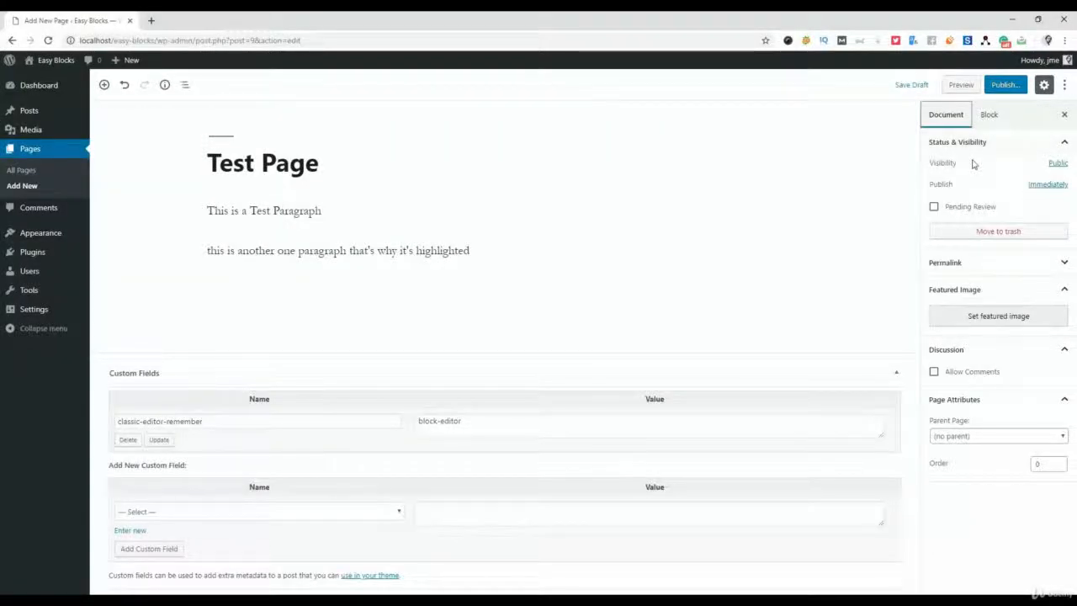
left_click(1056, 162)
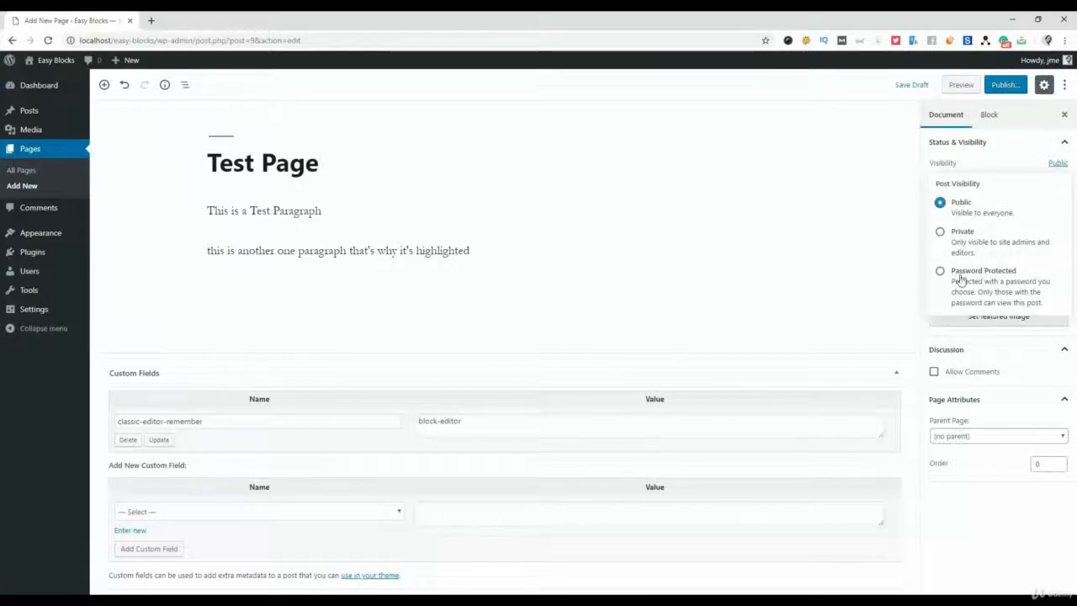
left_click(1056, 162)
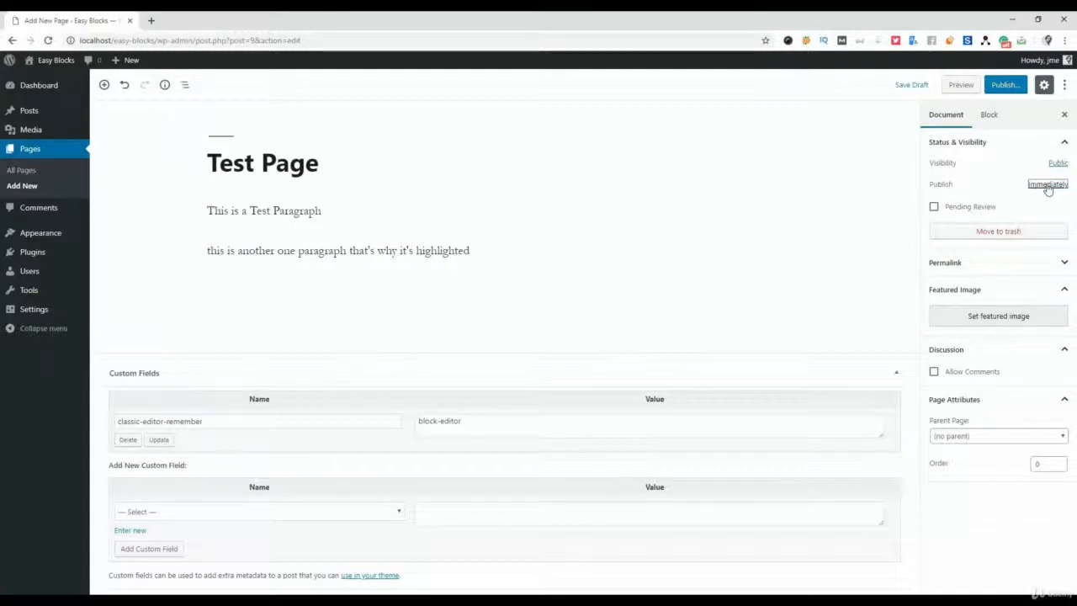
left_click(1047, 183)
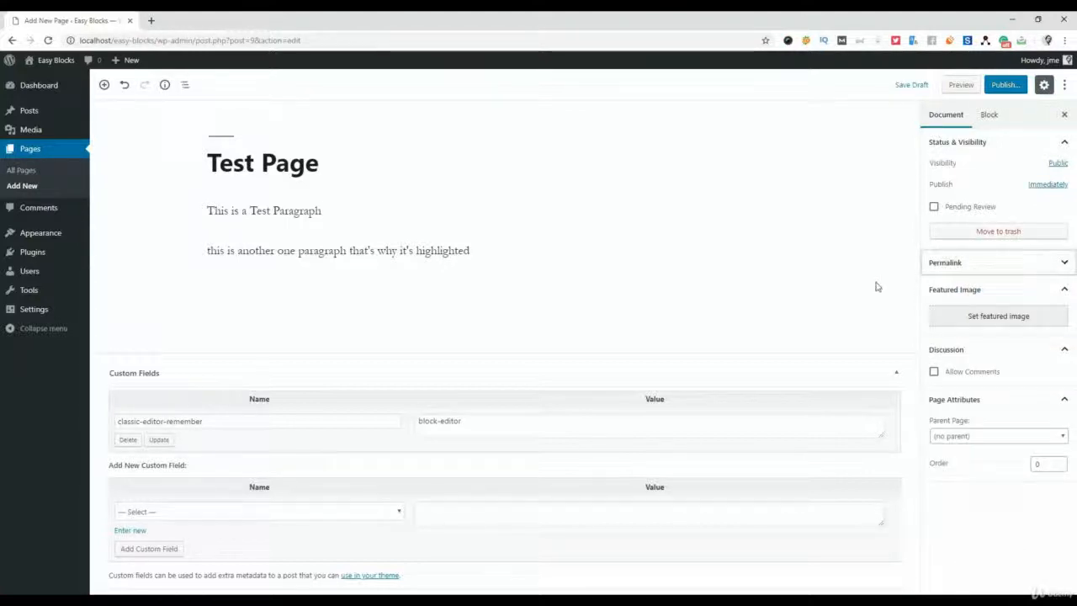
Reveal the test-page permalink, allow comments, and set Sample Page as the parent page
left_click(946, 262)
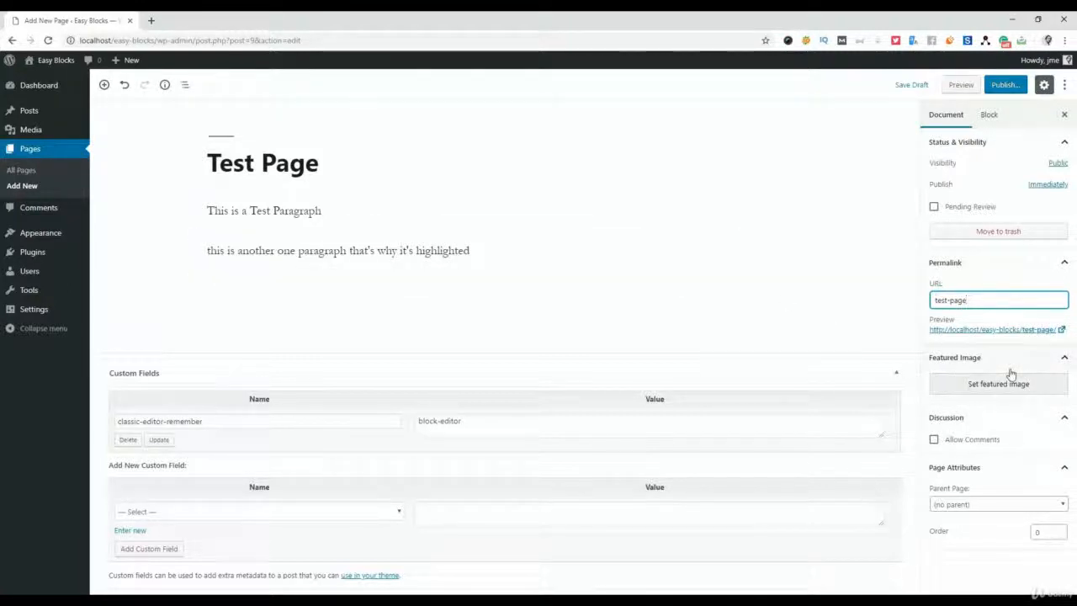
mouse_move(992, 417)
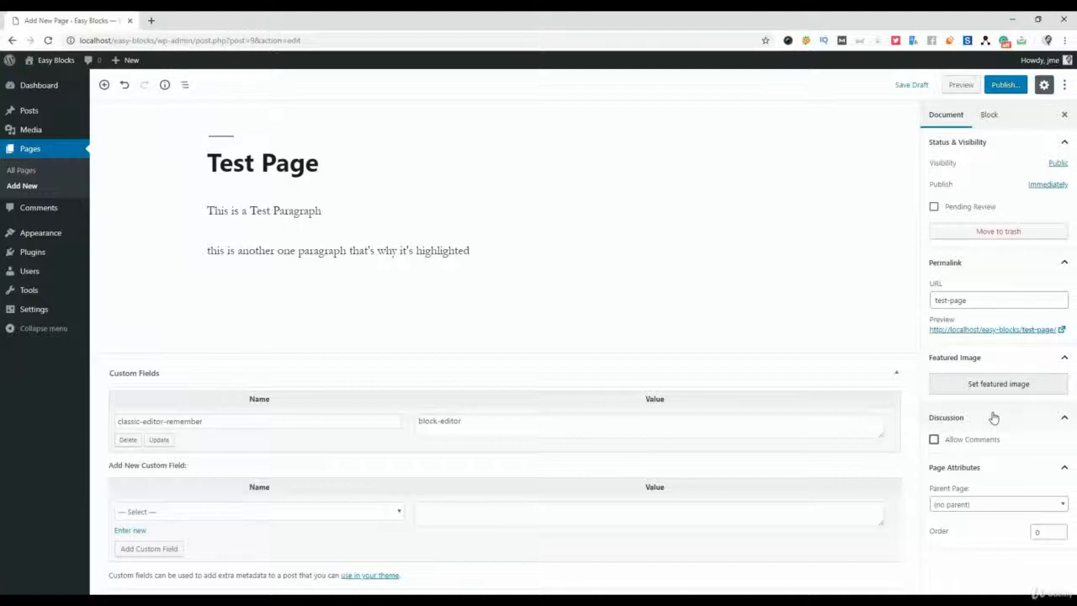
left_click(933, 439)
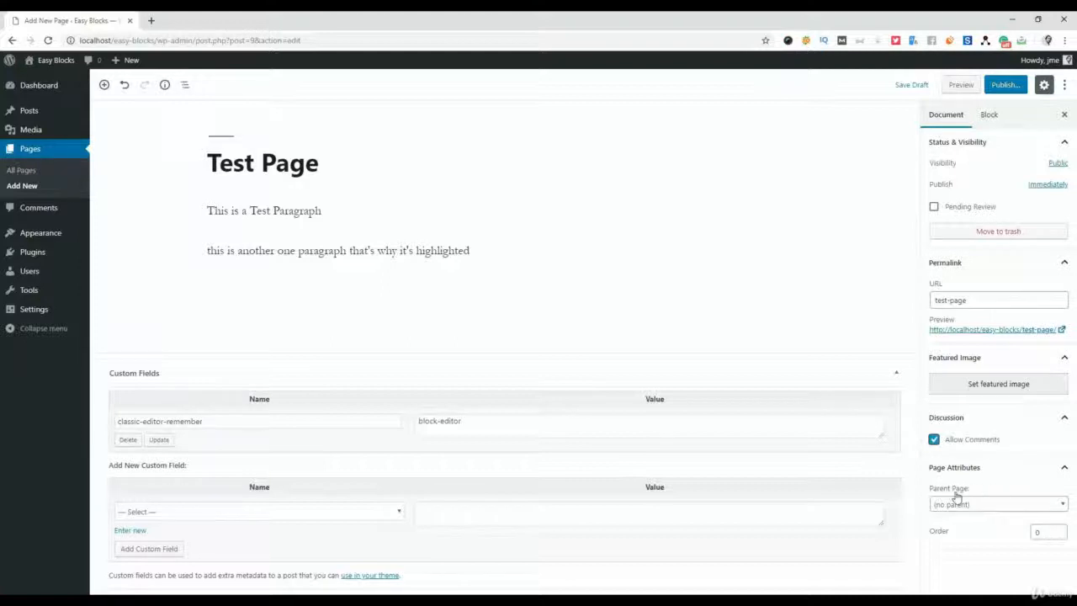
mouse_move(976, 512)
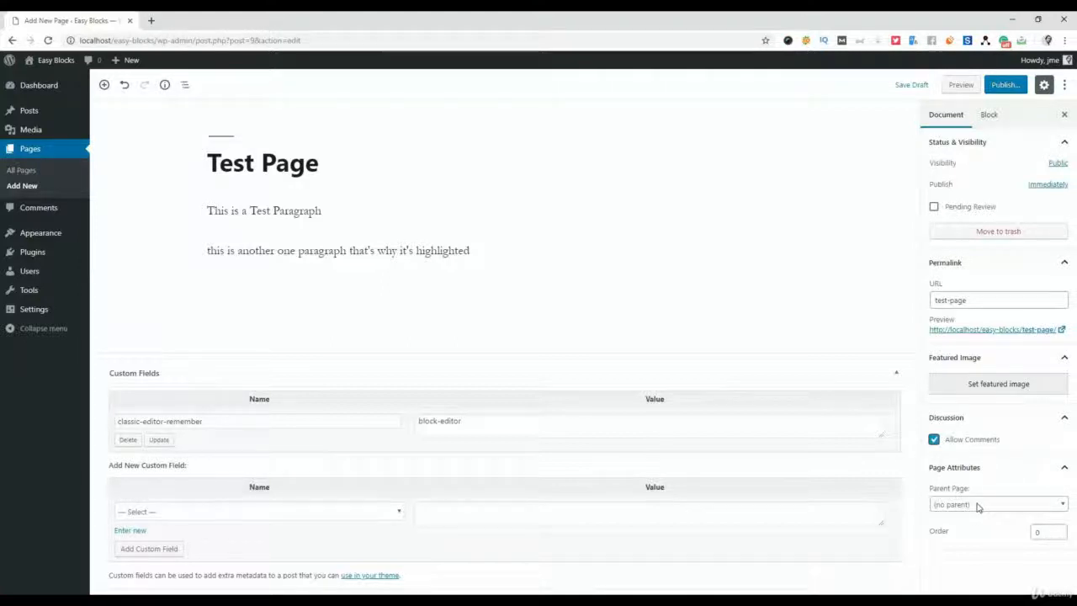
left_click(996, 505)
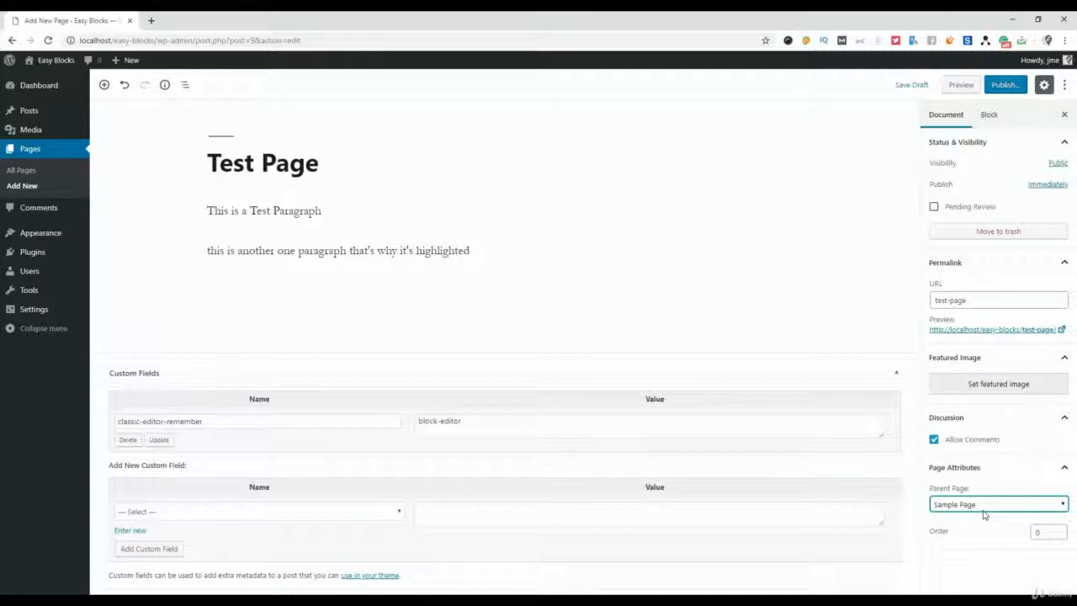
left_click(997, 503)
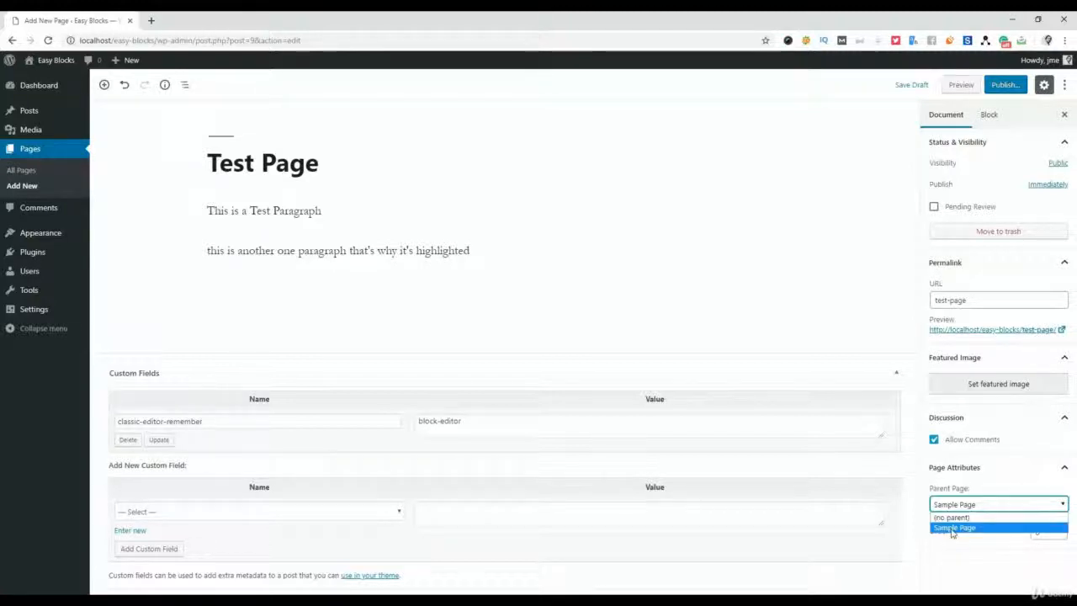
left_click(952, 528)
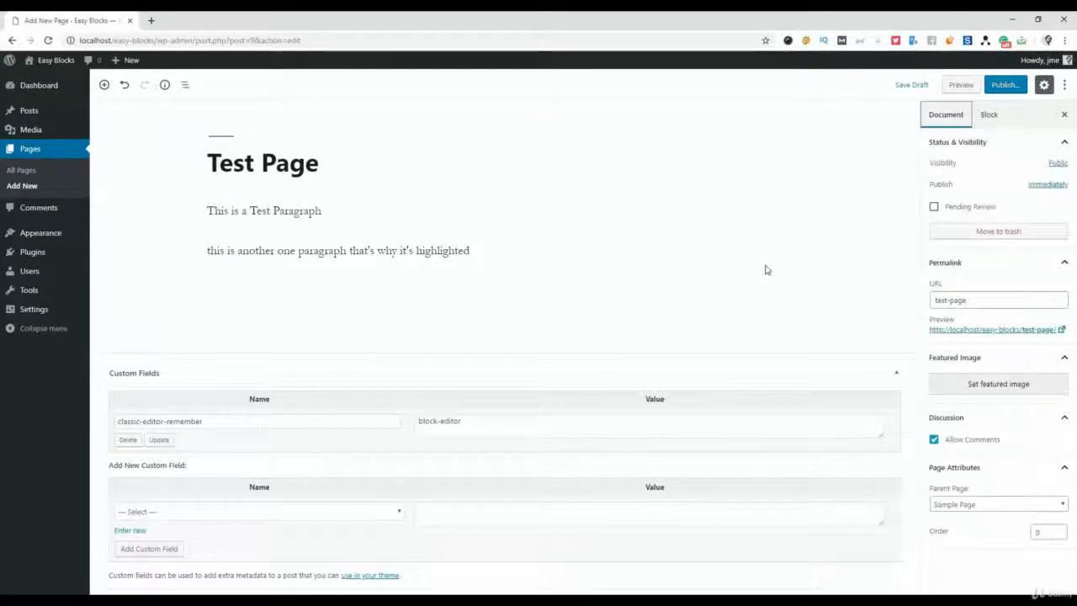
Give the first paragraph block a large custom font size of 55 via Text Settings
left_click(263, 211)
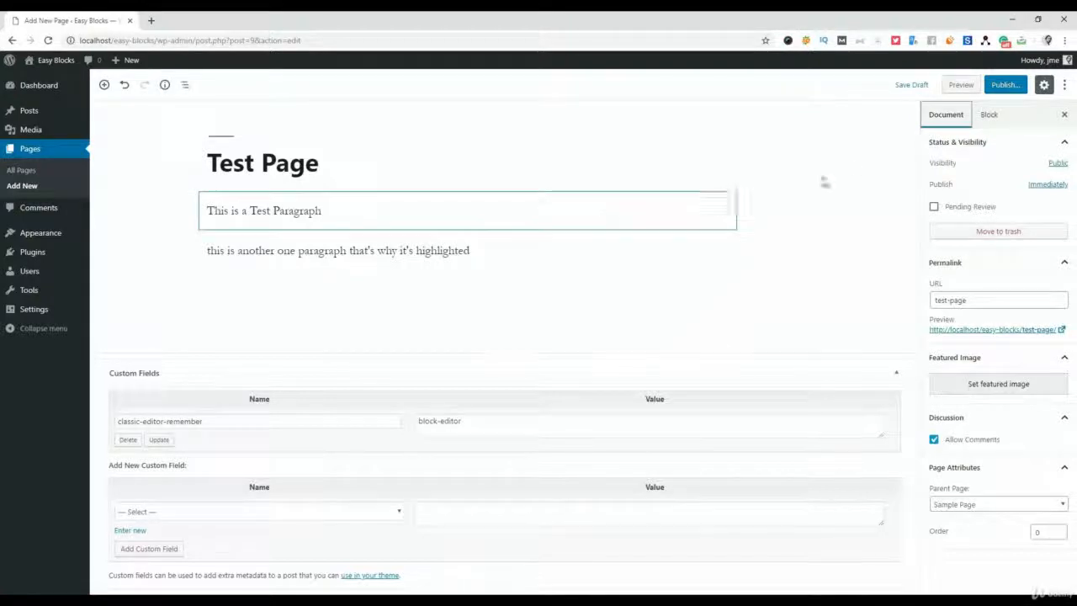
left_click(346, 210)
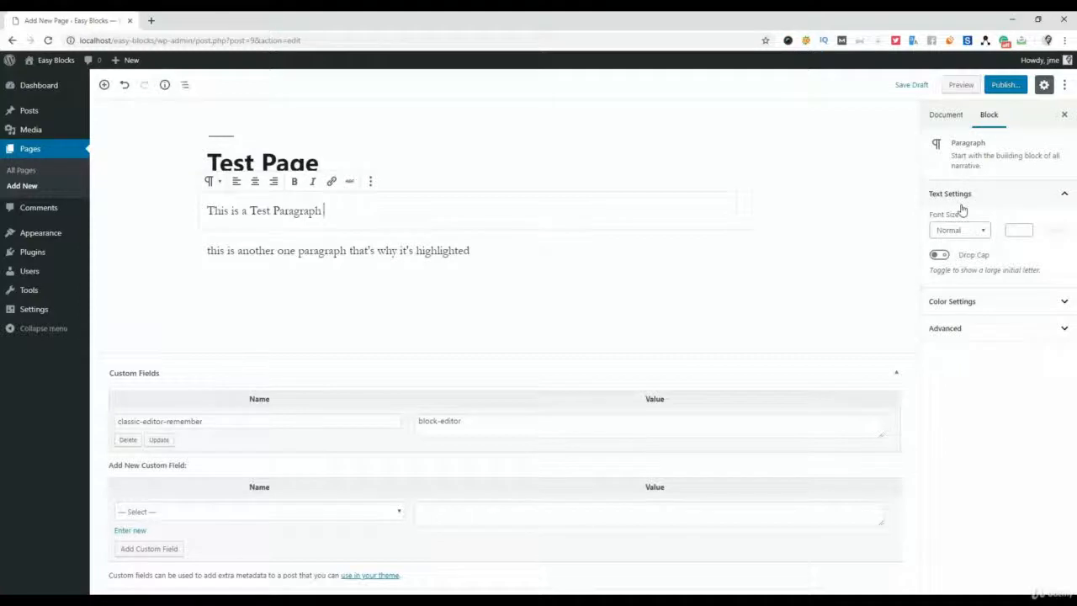
left_click(337, 249)
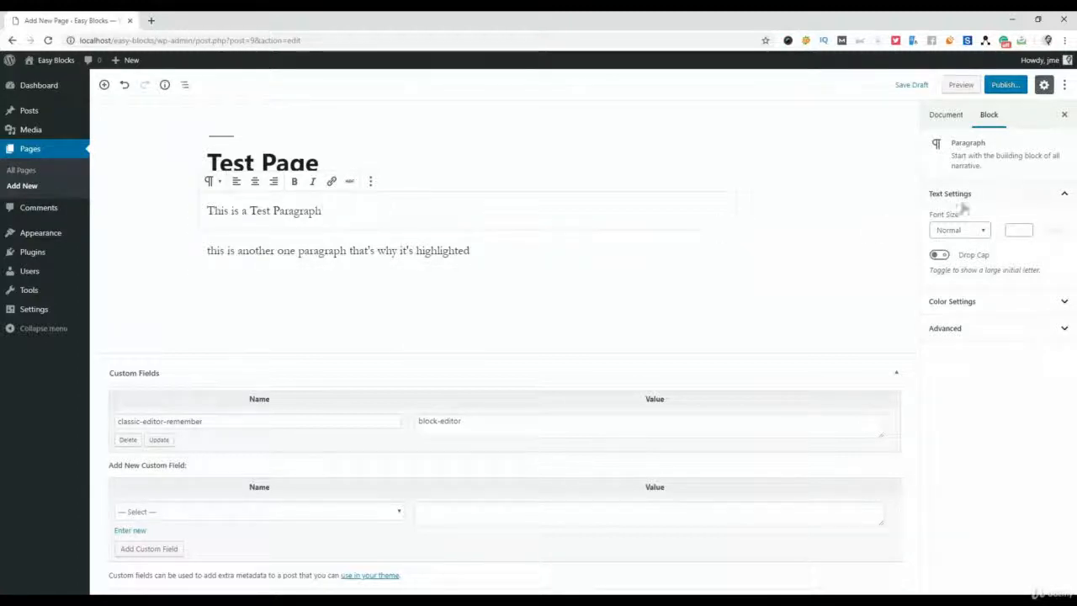
left_click(959, 228)
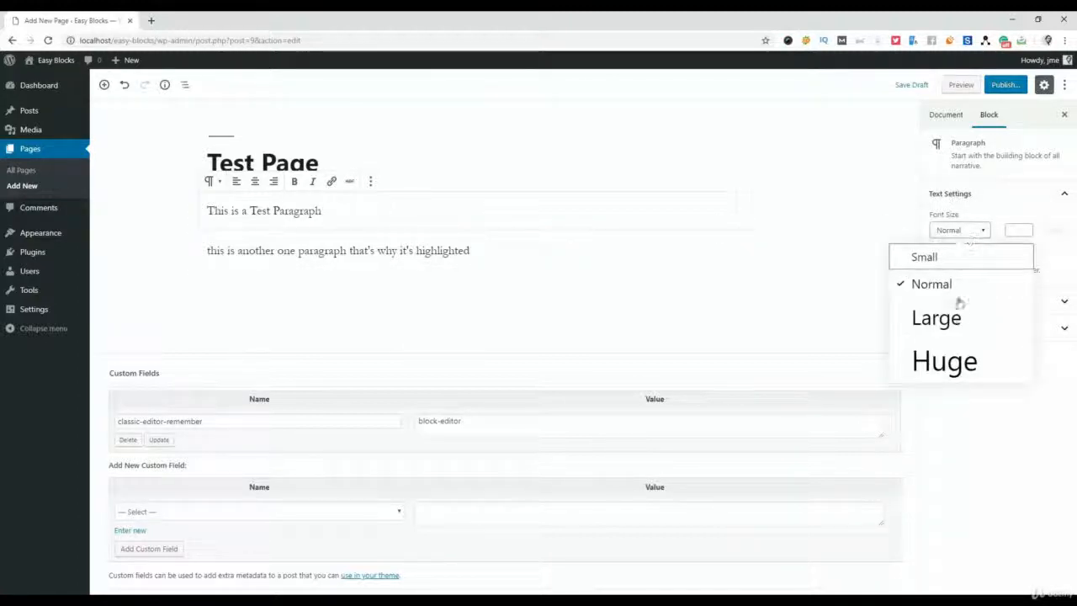
left_click(935, 316)
type("55")
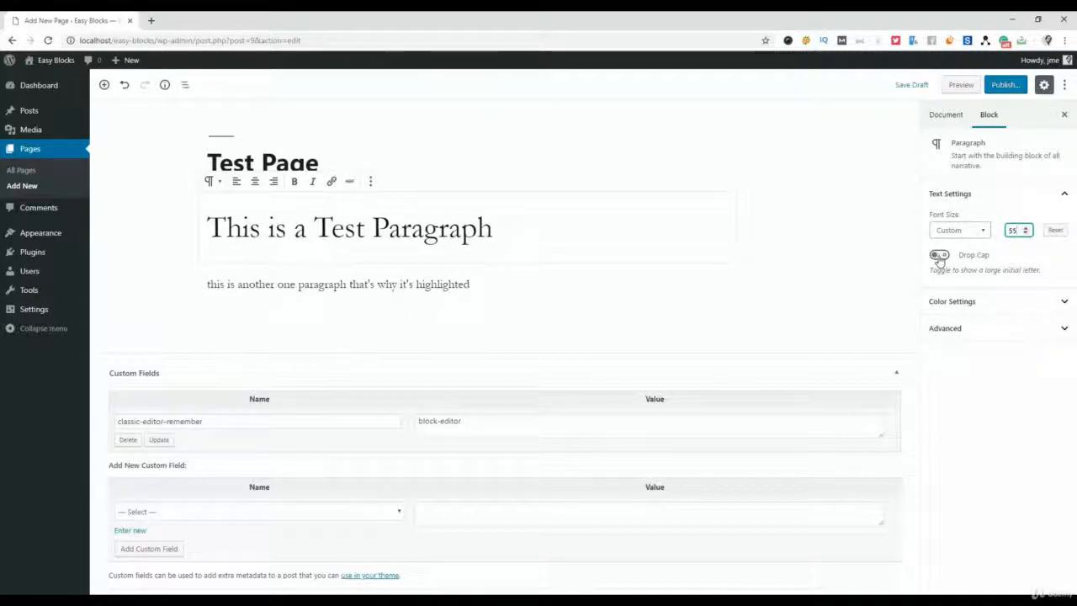
Enable Drop Cap, set a dark blue background and white text colour, and reveal Advanced CSS class
left_click(938, 254)
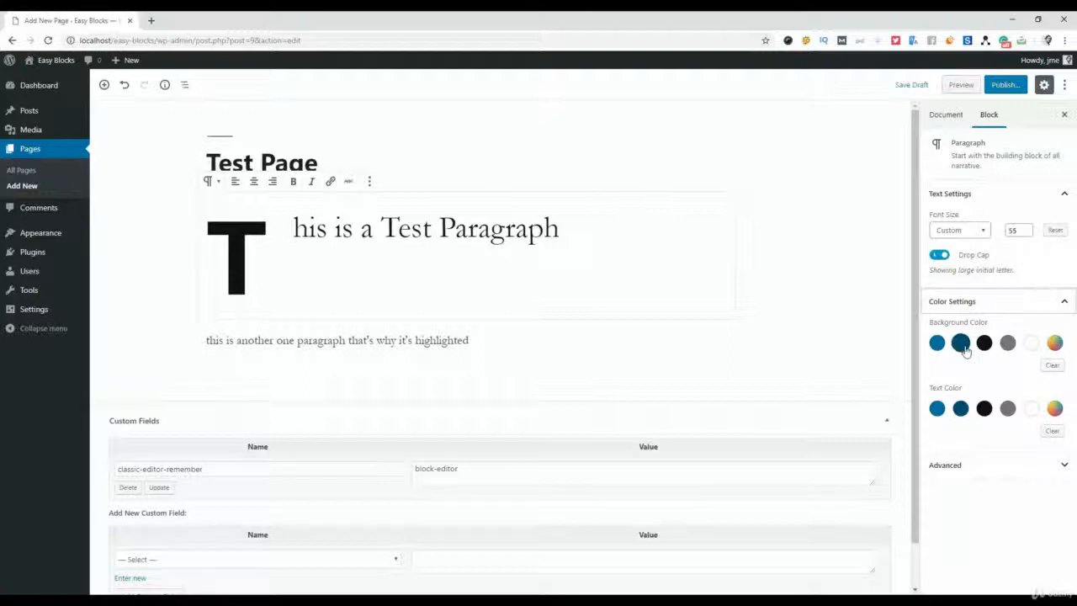
left_click(958, 343)
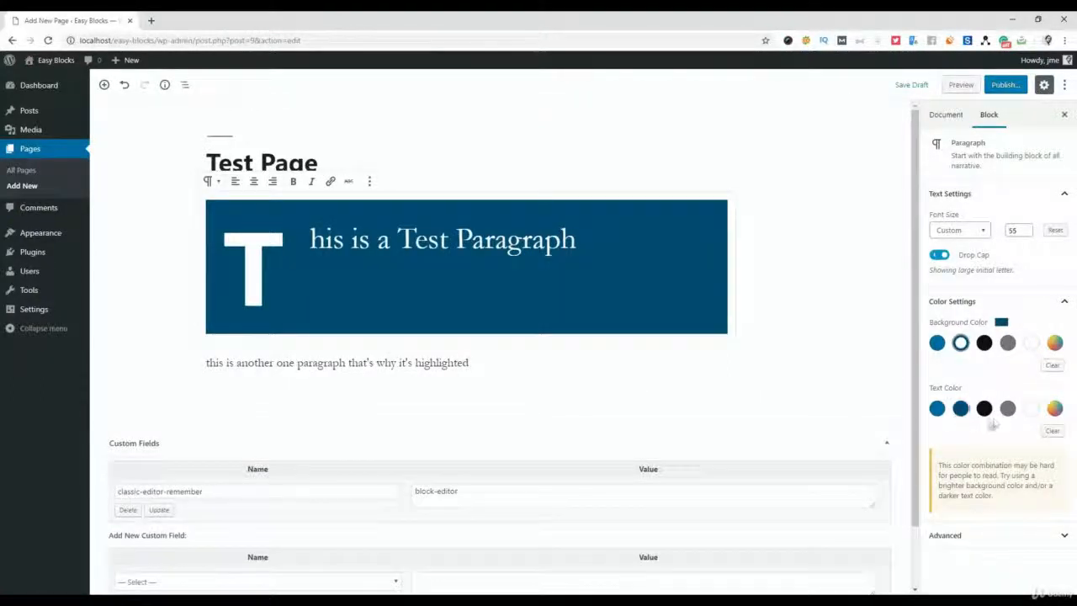
left_click(935, 408)
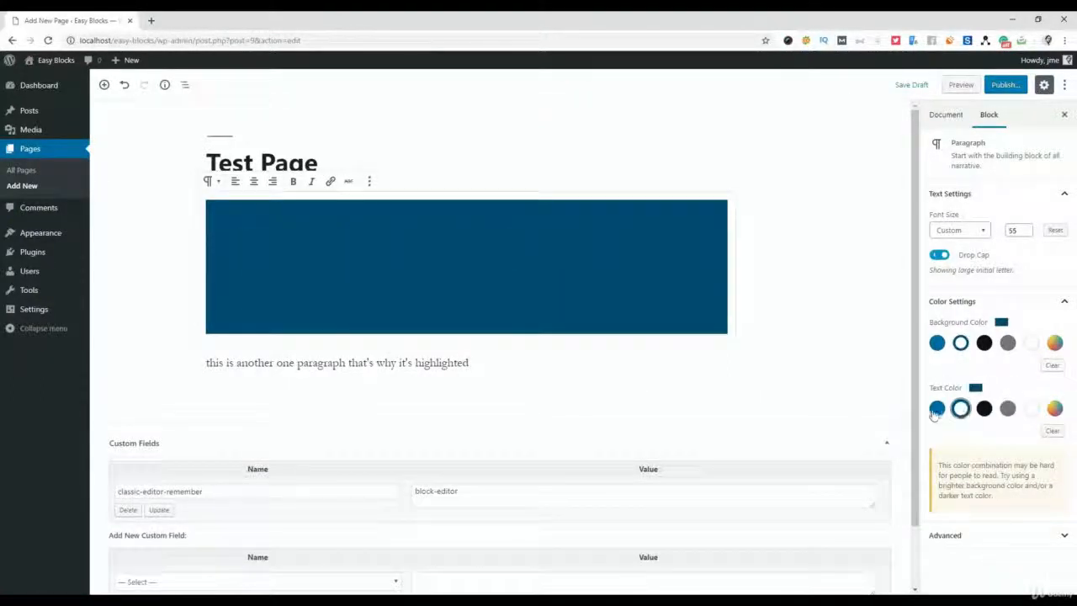
left_click(1031, 409)
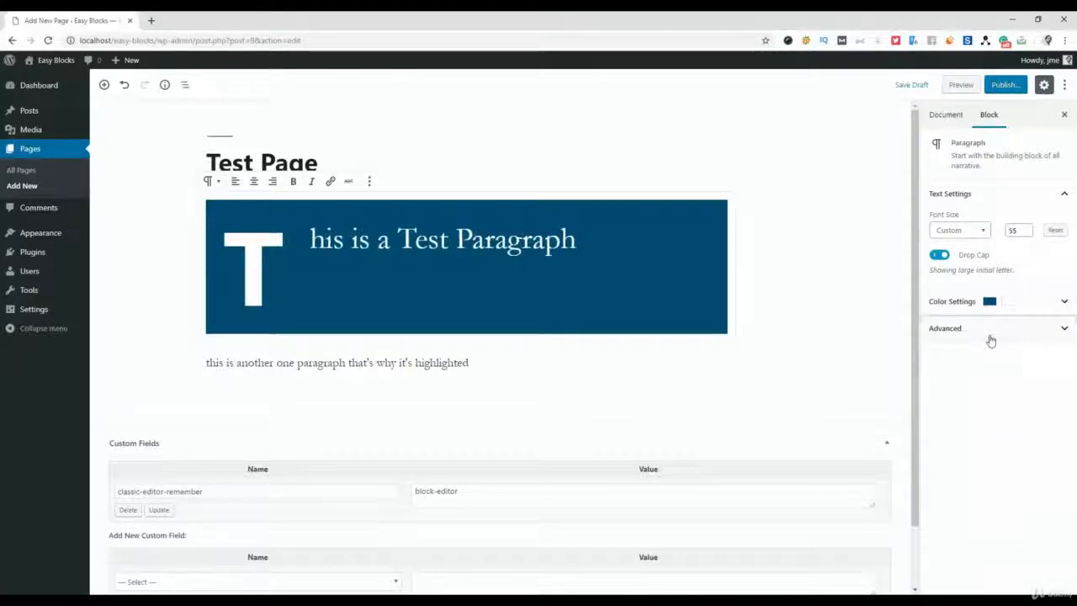
left_click(945, 328)
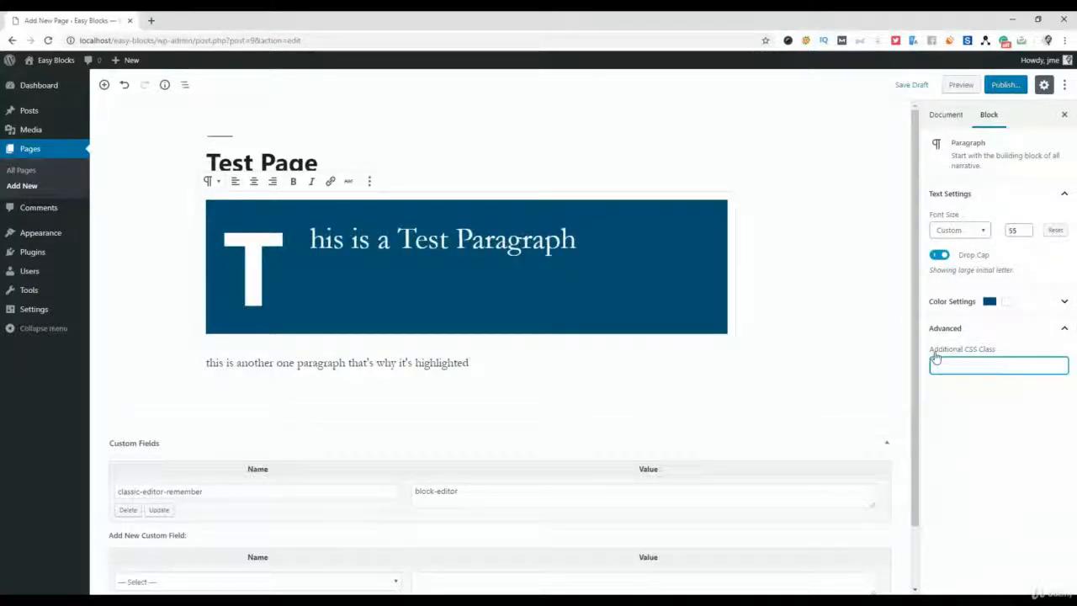